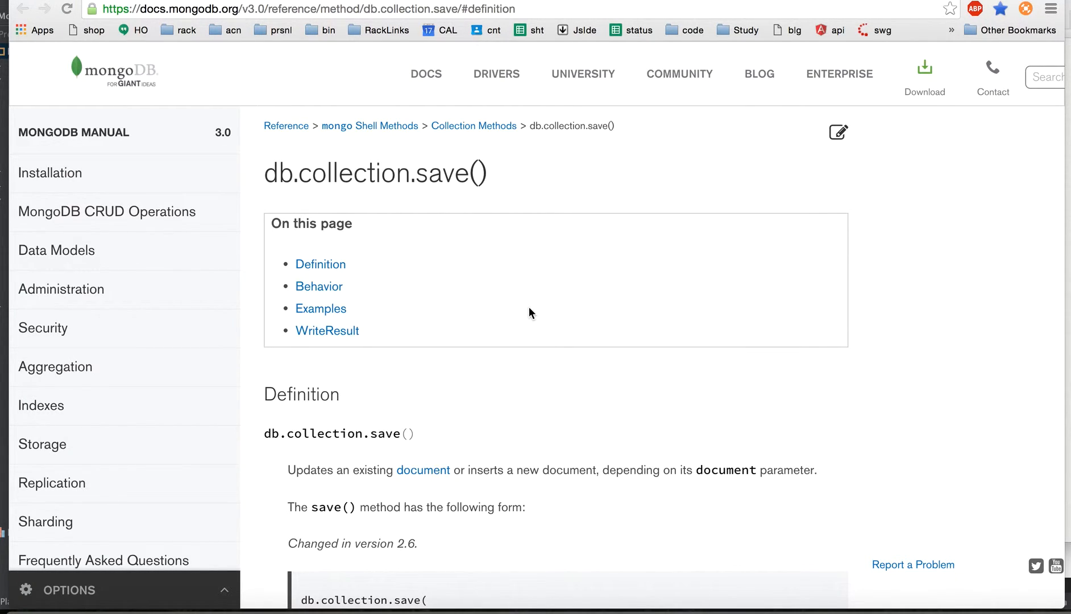
pyautogui.moveTo(372, 237)
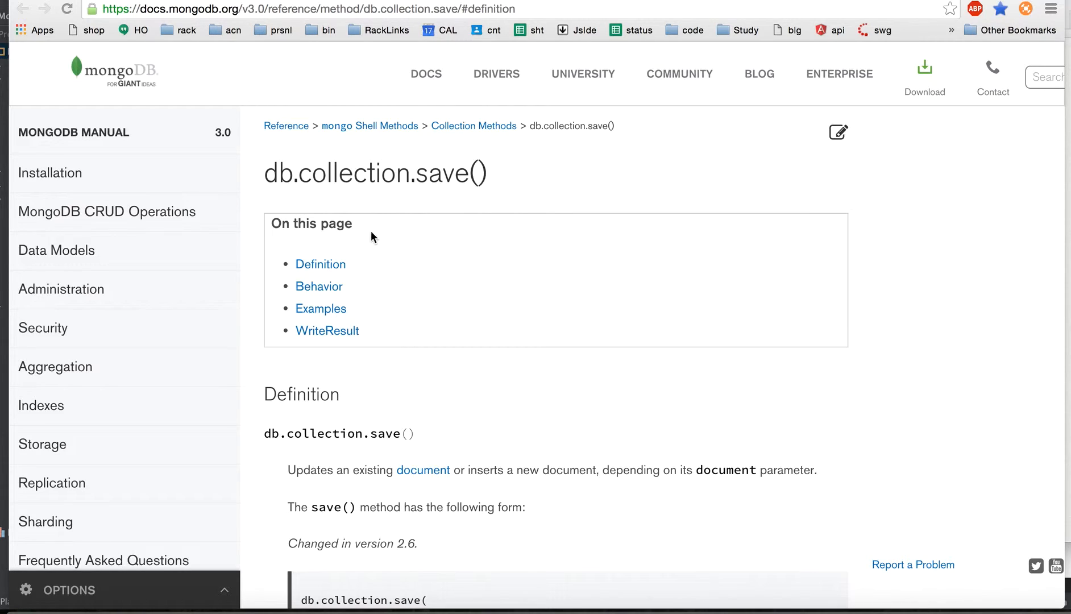
pyautogui.moveTo(452, 191)
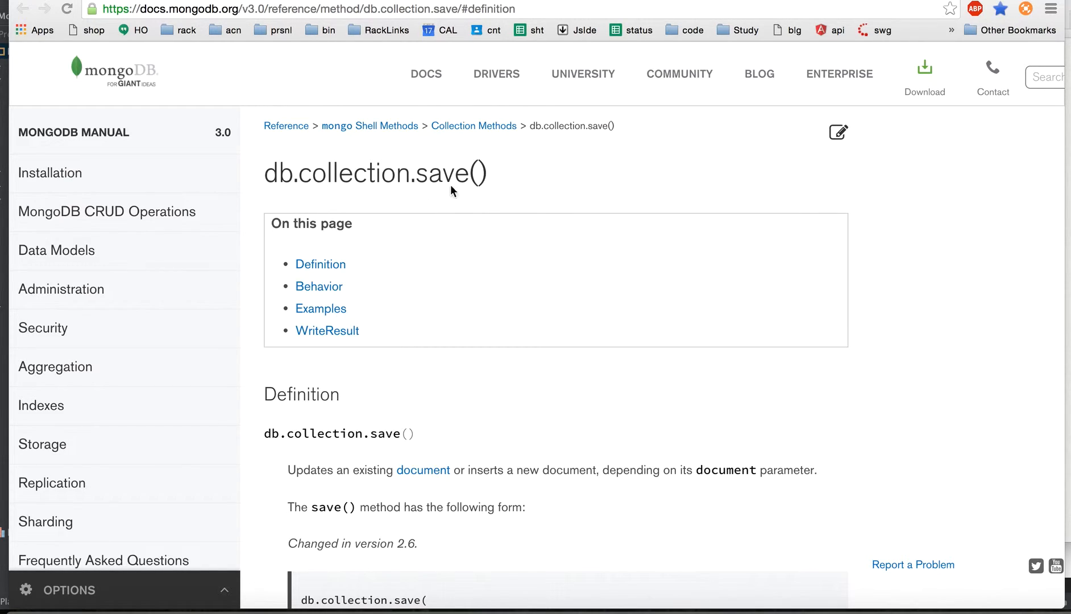
pyautogui.moveTo(359, 205)
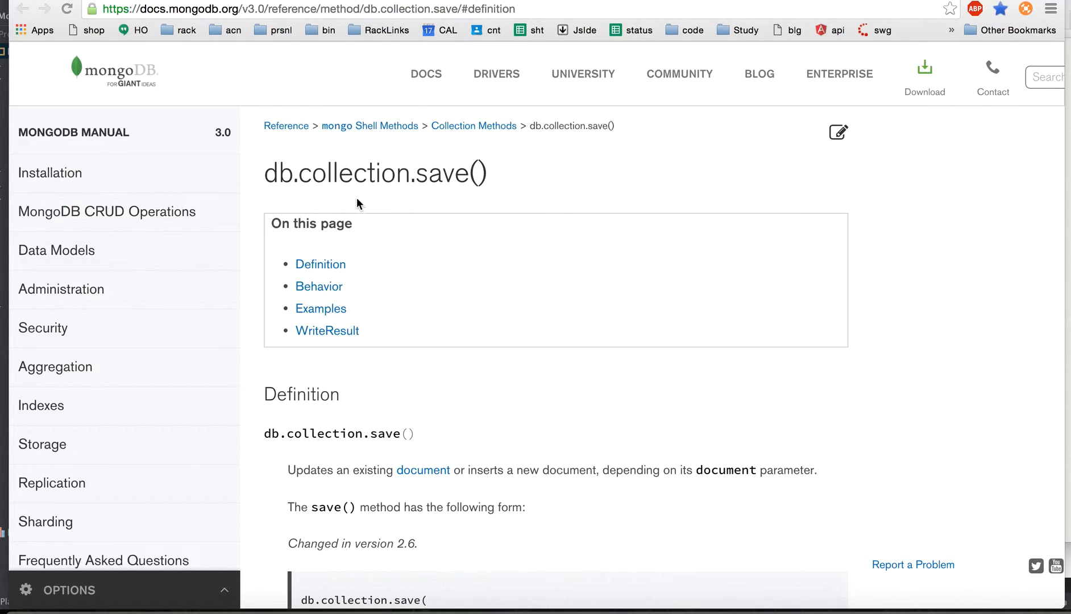
pyautogui.moveTo(435, 186)
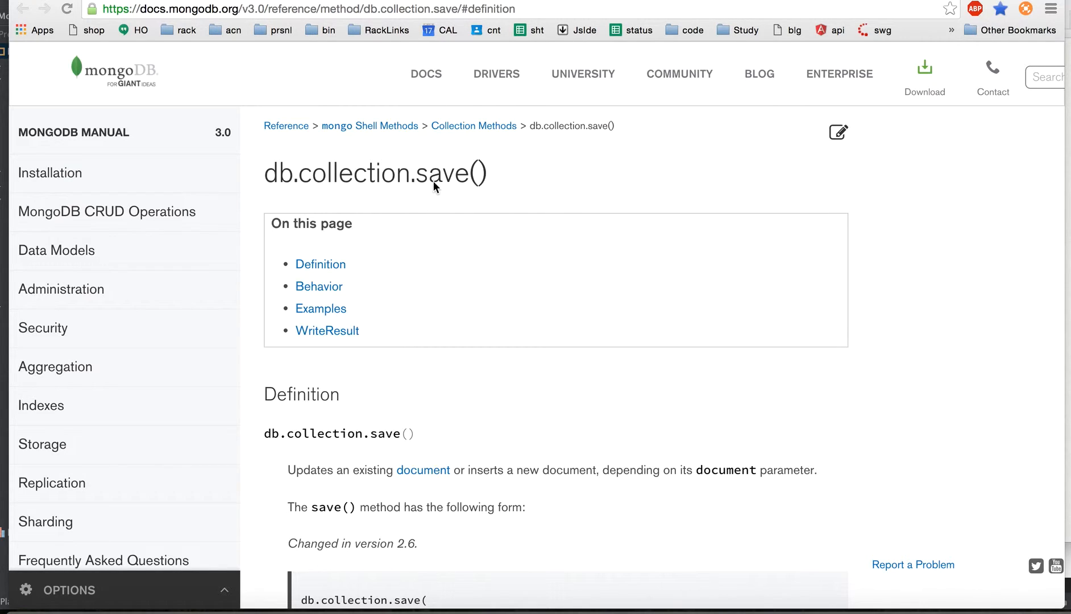
pyautogui.moveTo(449, 253)
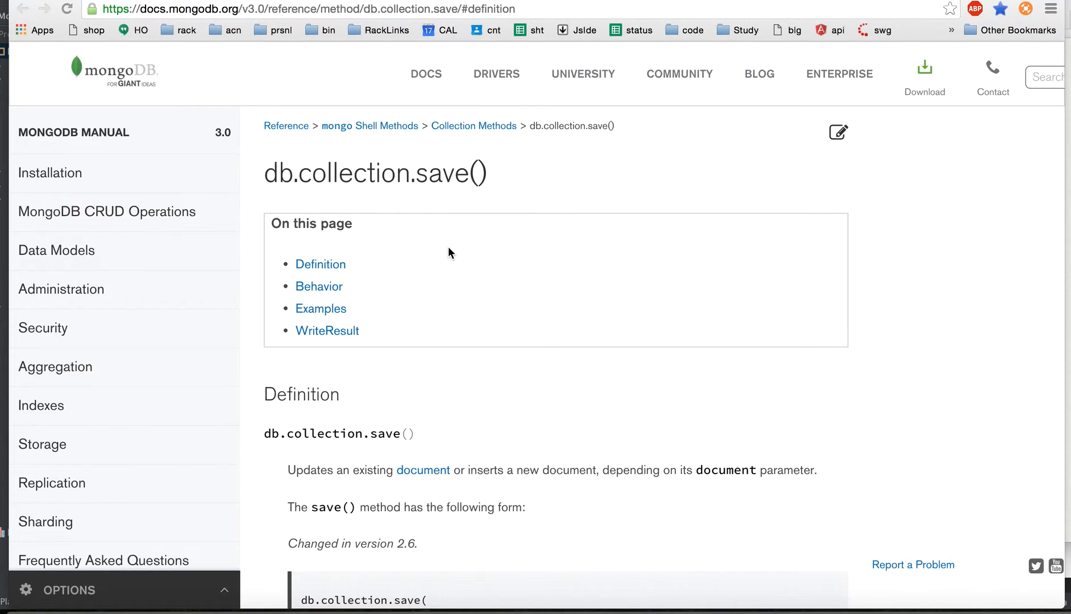
pyautogui.moveTo(451, 206)
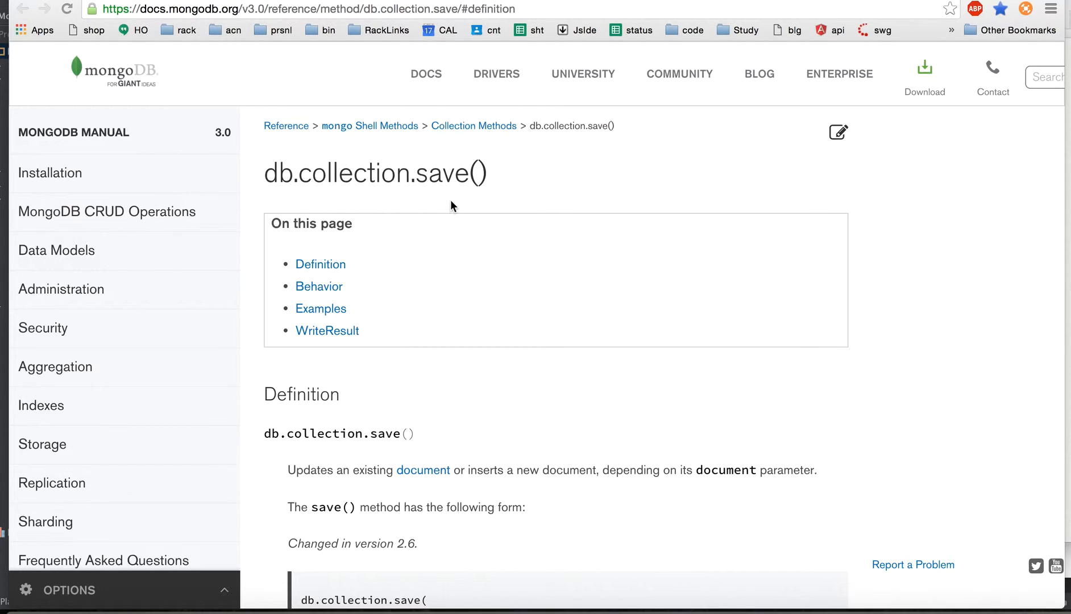
pyautogui.moveTo(463, 332)
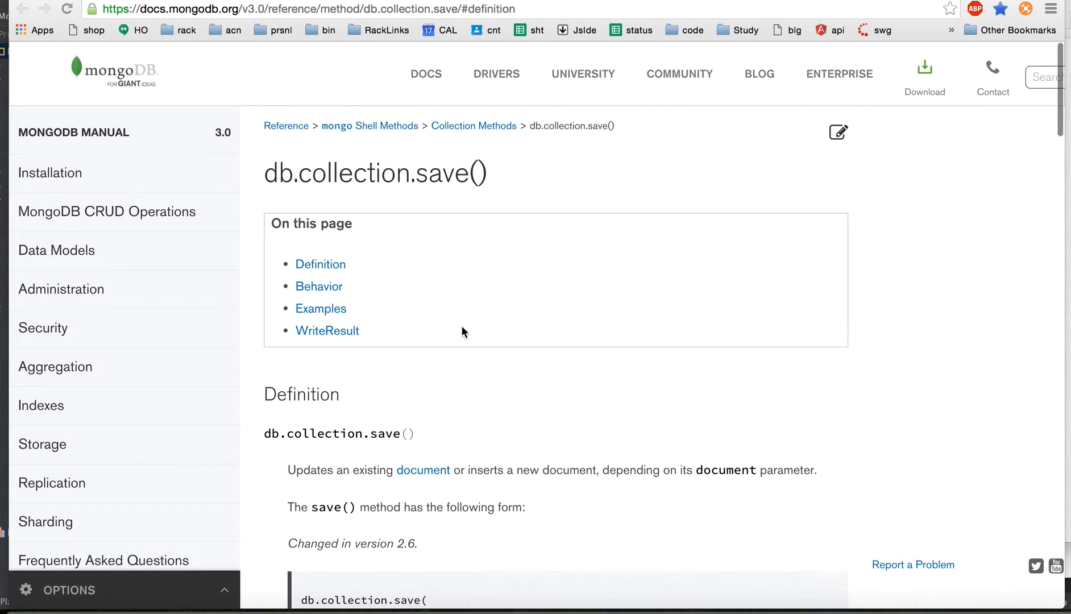
# - Scroll the save() page to its Behavior section and highlight the Insert heading about the _id field
pyautogui.scroll(-3)
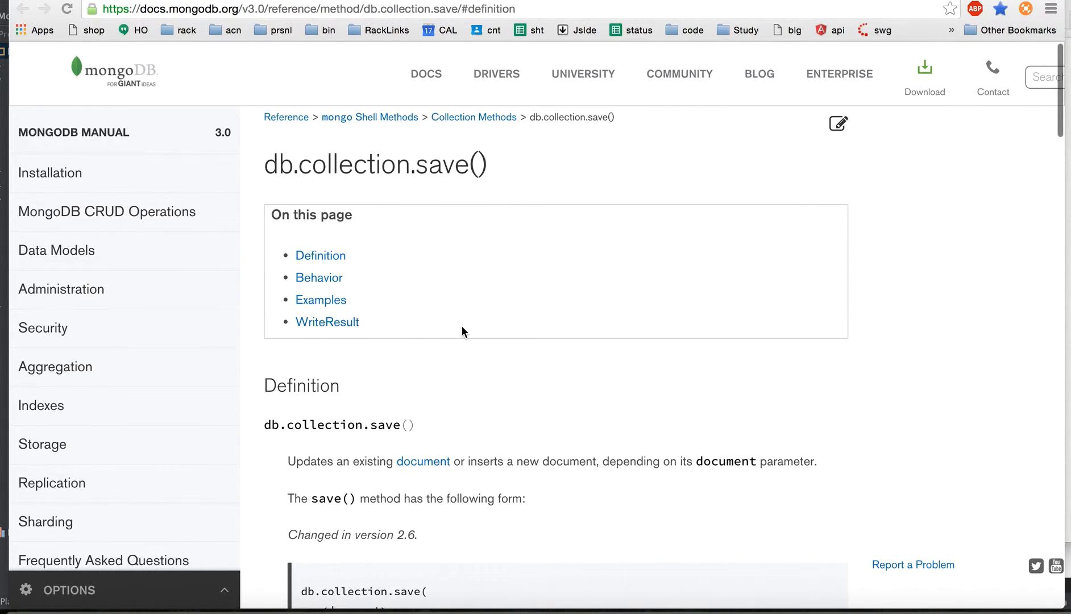
pyautogui.scroll(-3)
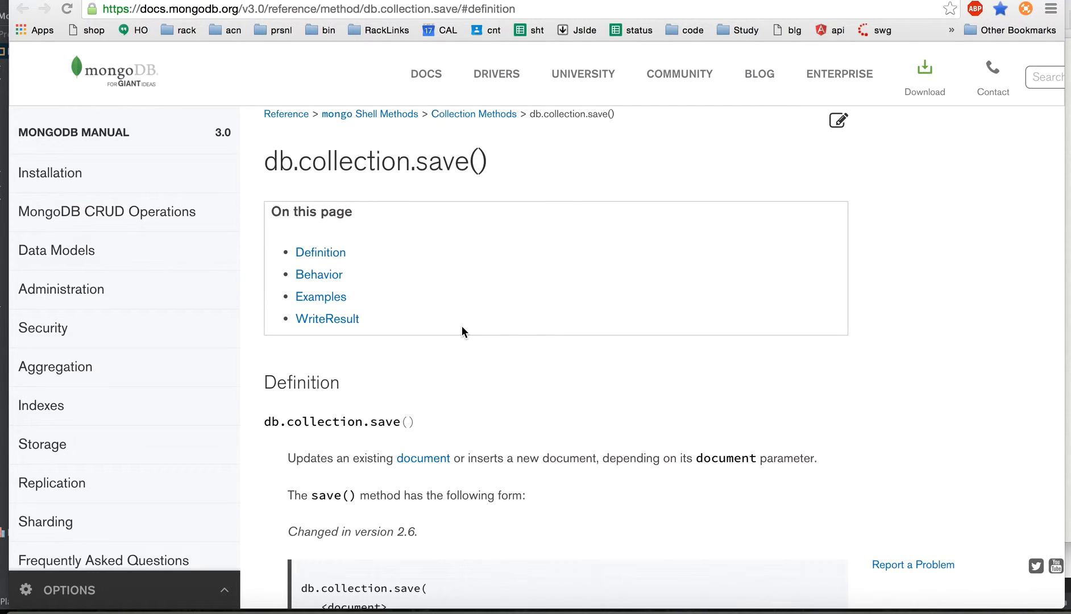
pyautogui.scroll(-3)
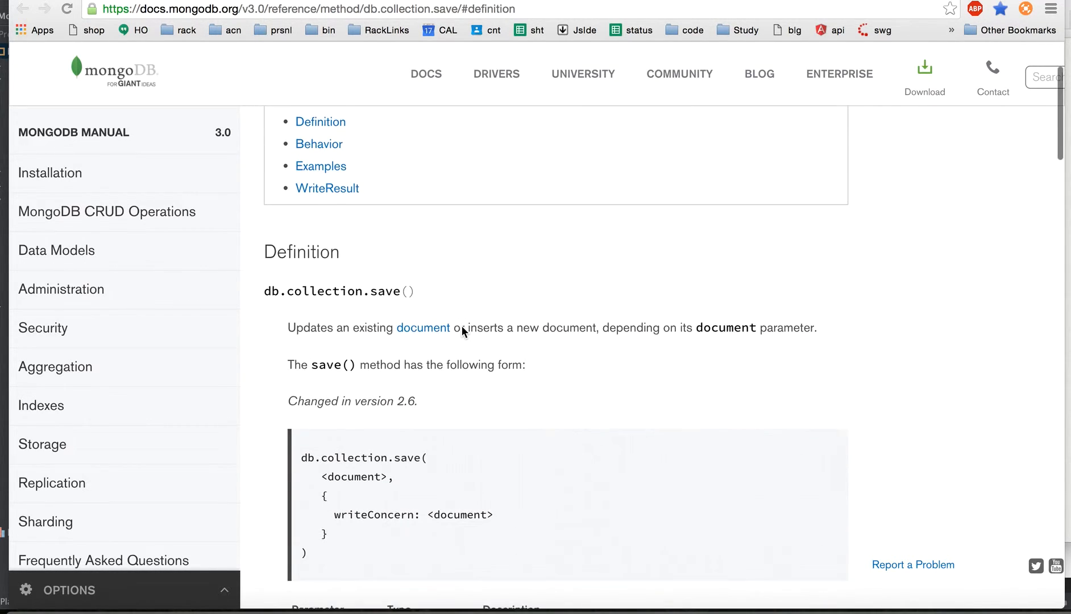
pyautogui.scroll(-3)
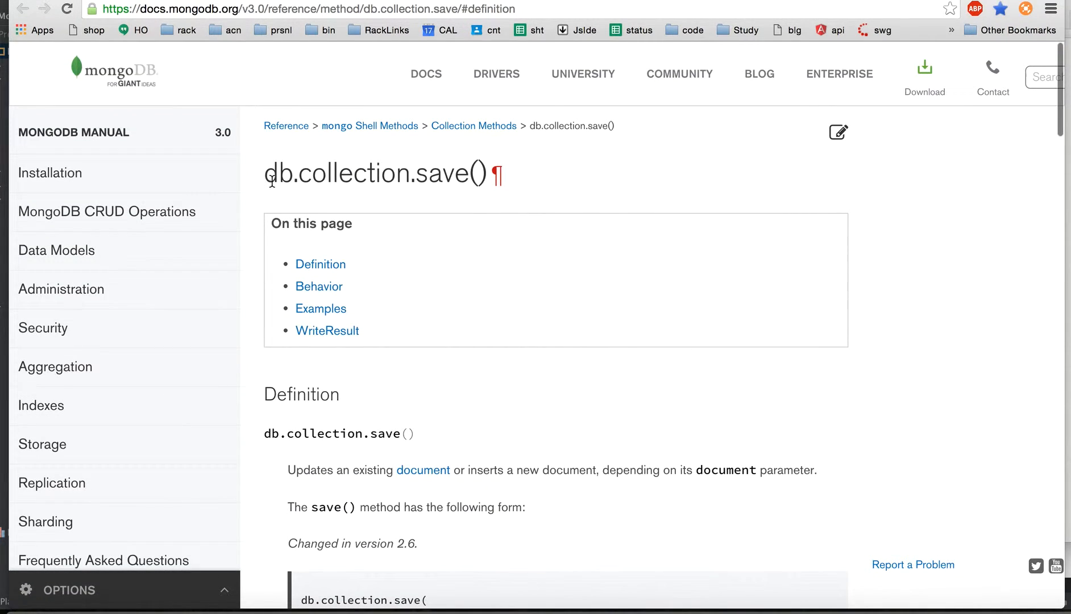
pyautogui.moveTo(489, 233)
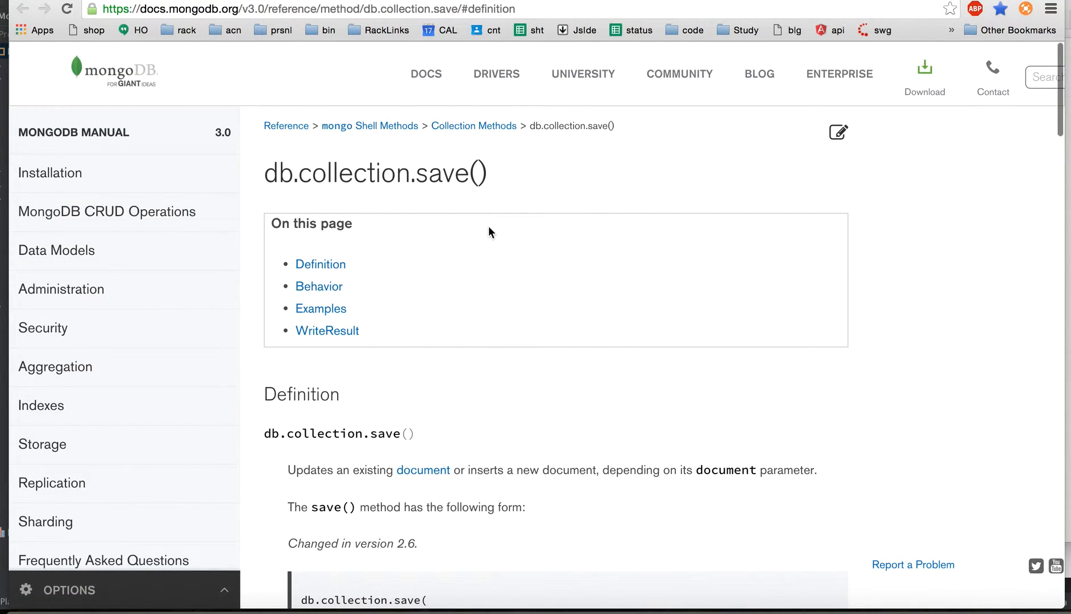
pyautogui.scroll(-3)
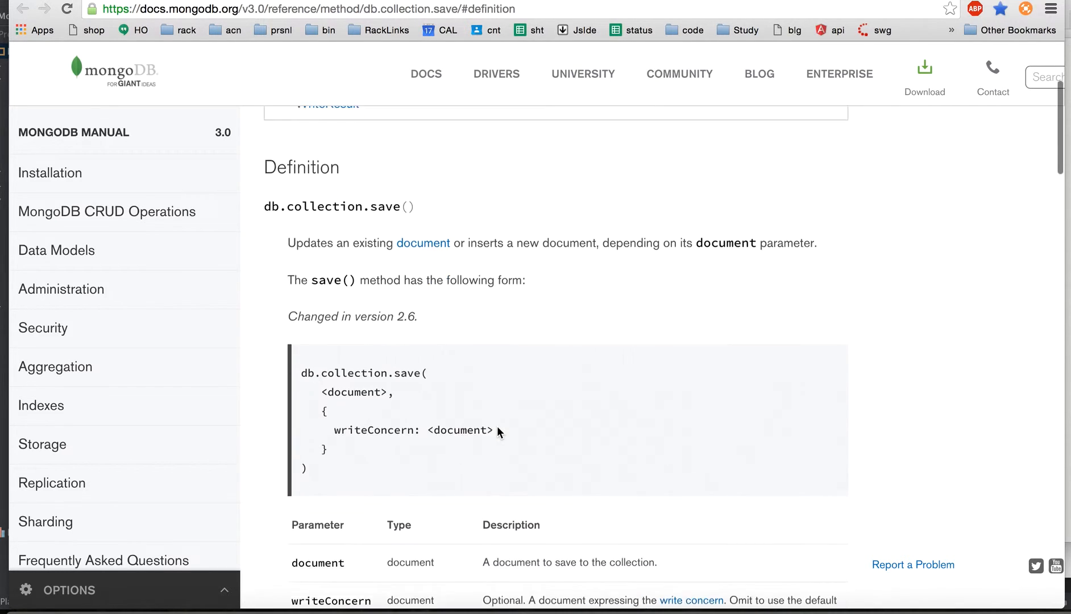
pyautogui.scroll(-3)
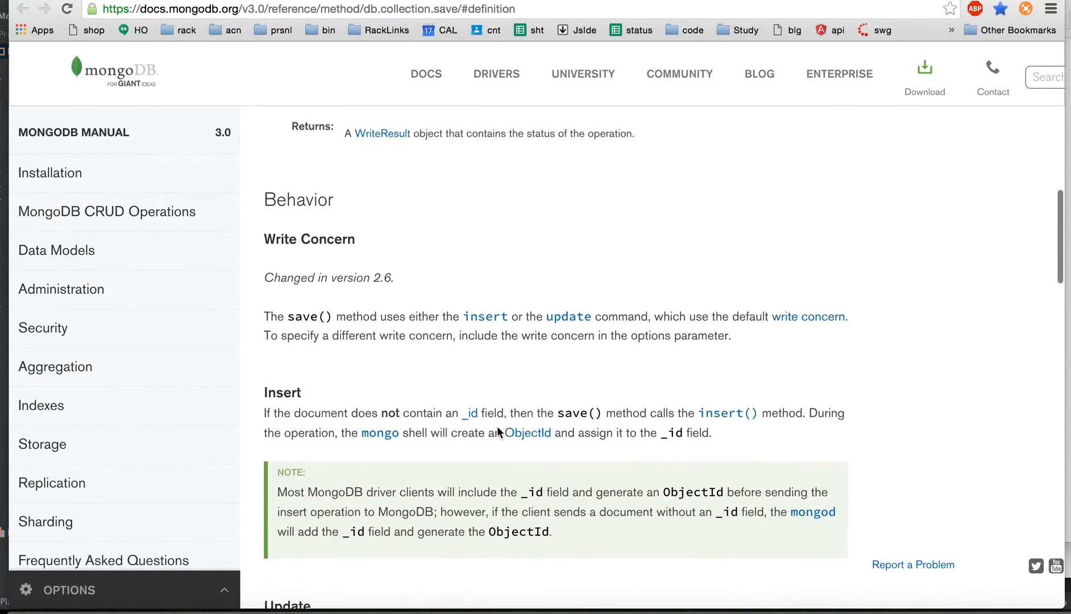
pyautogui.scroll(-3)
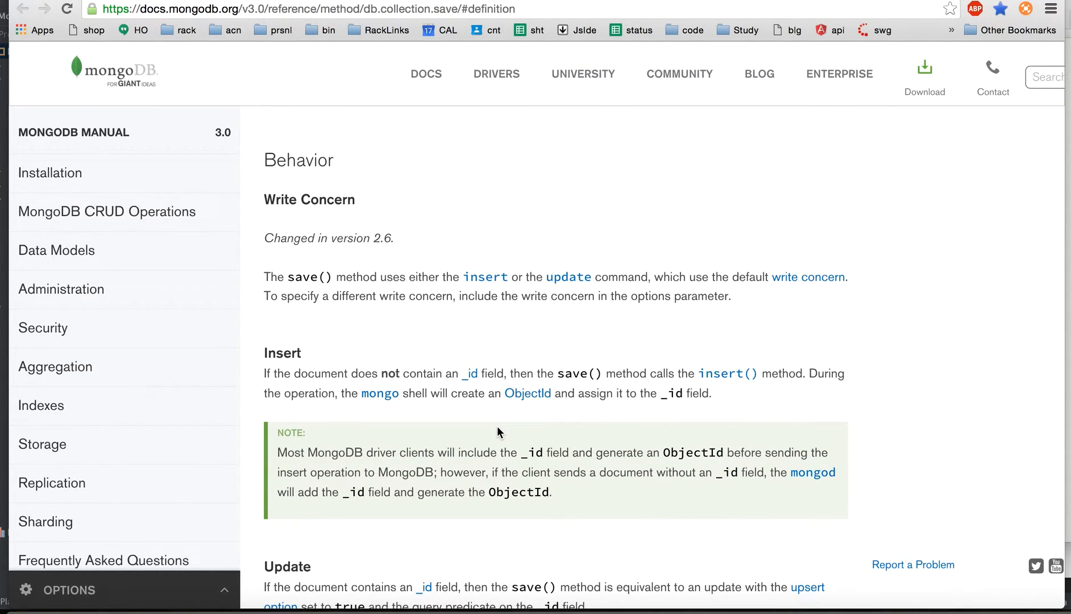
pyautogui.scroll(-3)
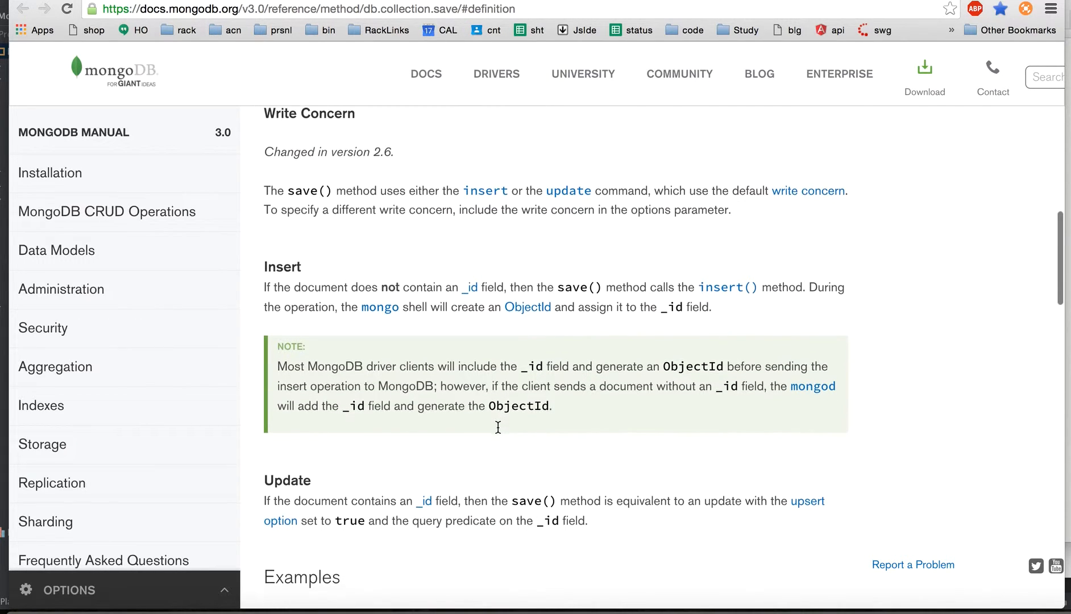
pyautogui.scroll(-3)
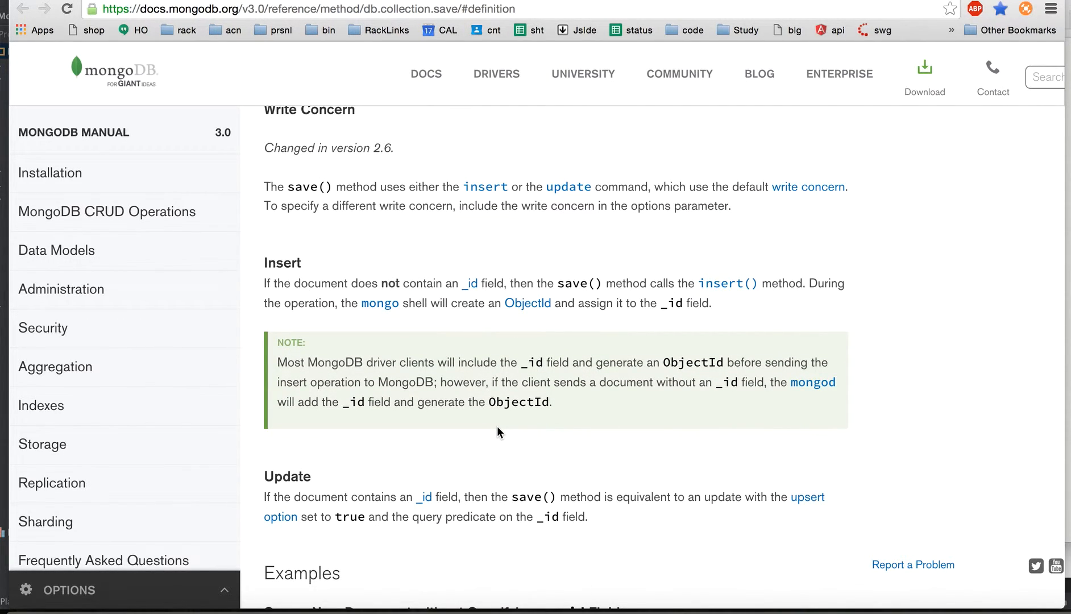
pyautogui.moveTo(469, 286)
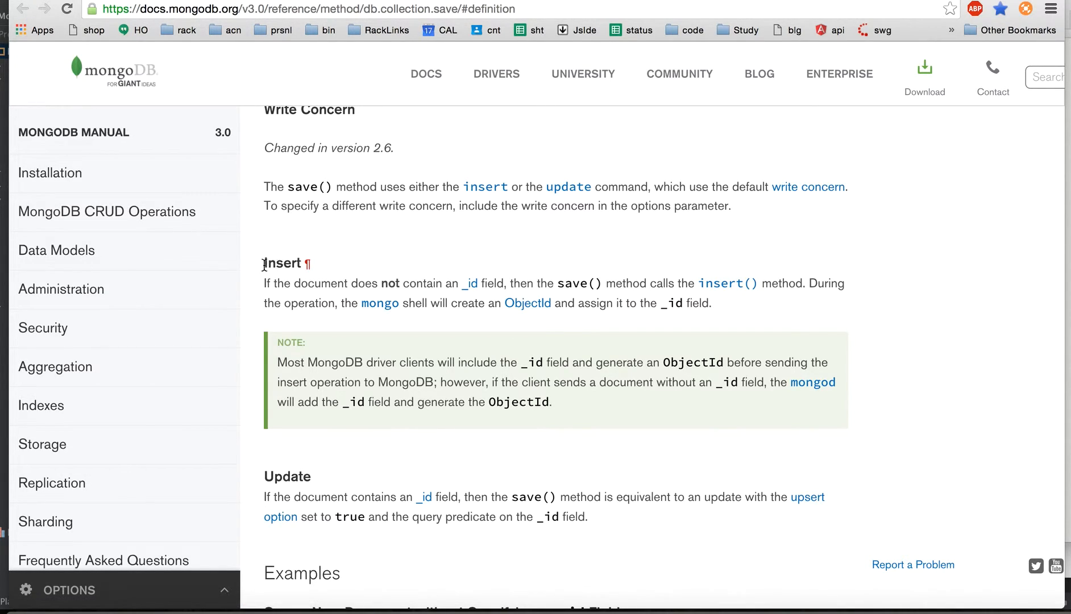
pyautogui.doubleClick(280, 264)
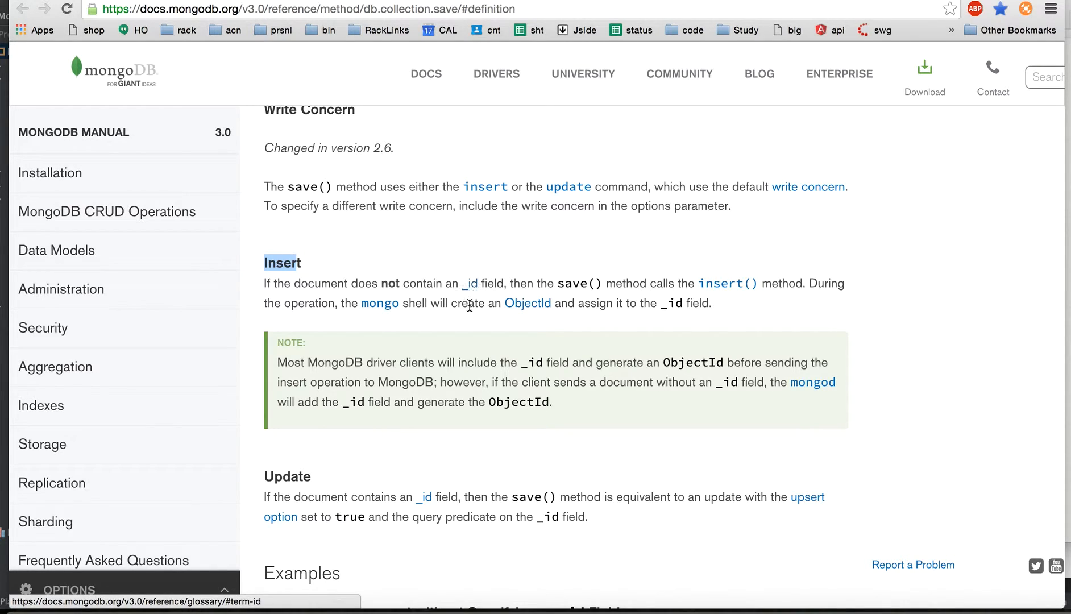
pyautogui.moveTo(538, 350)
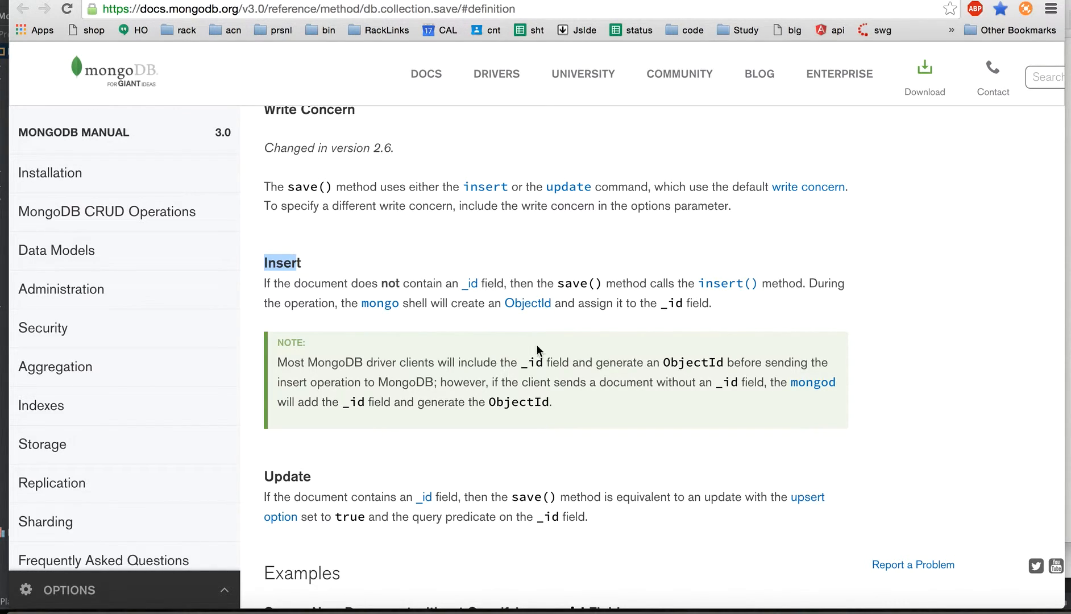
pyautogui.moveTo(463, 296)
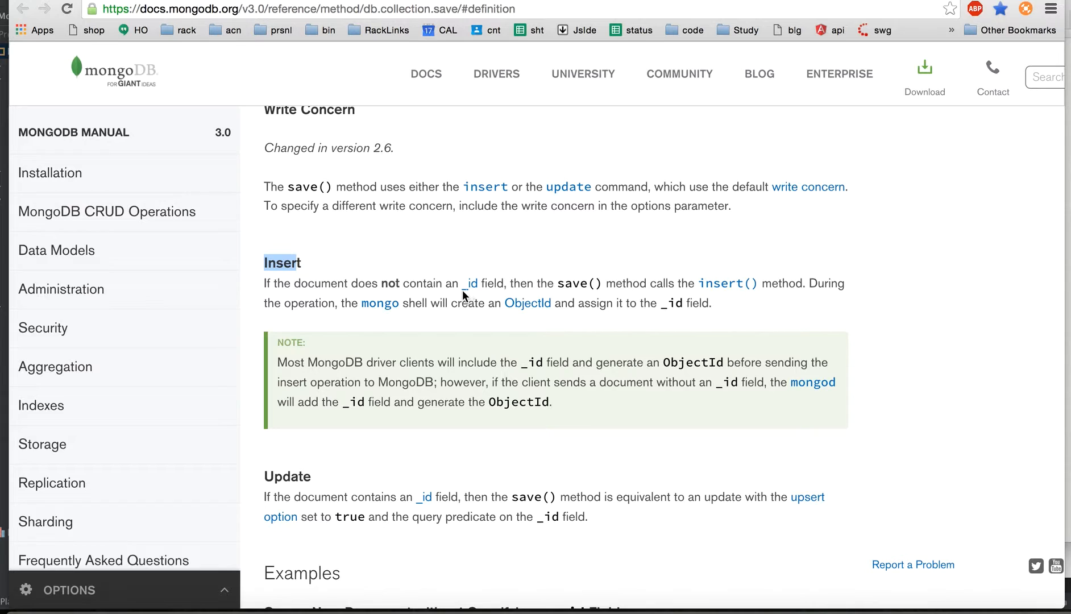
pyautogui.moveTo(439, 355)
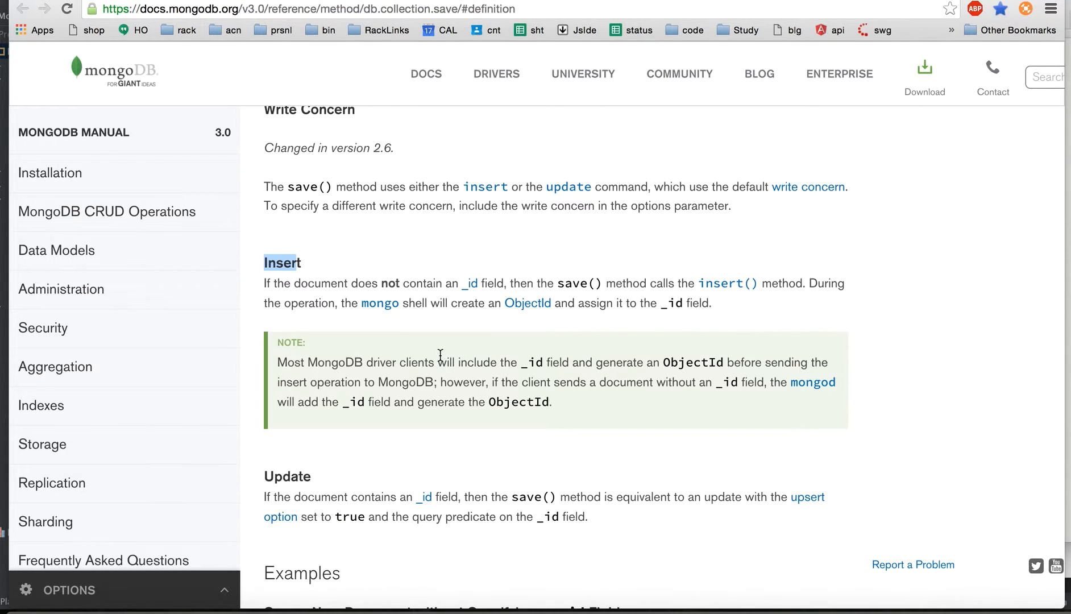
pyautogui.scroll(-3)
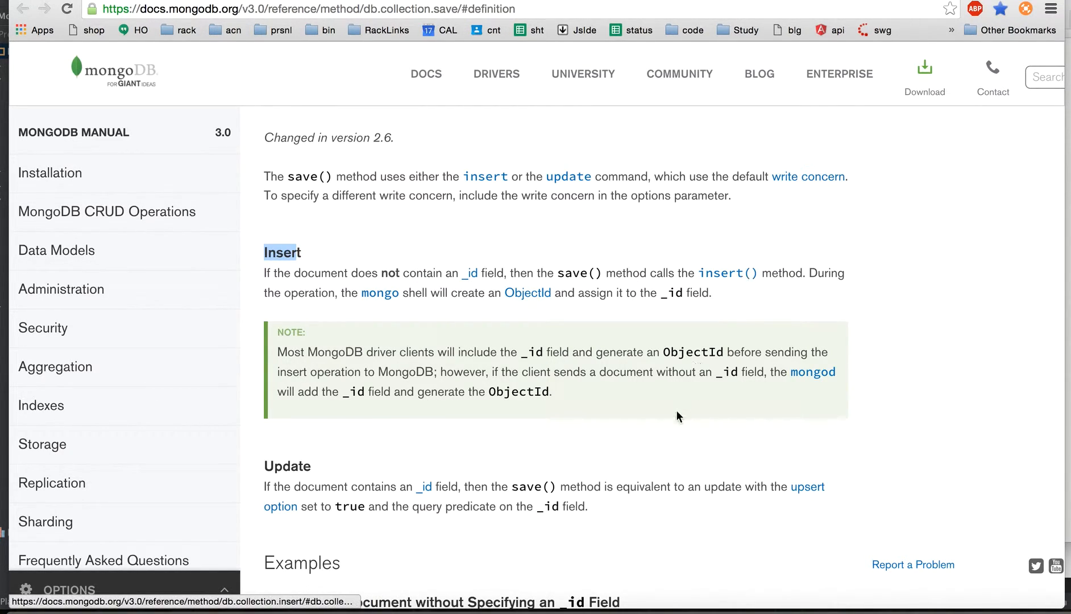
# - Scroll through the save() Examples to Replace an Existing Document and select the page's web address
pyautogui.scroll(-3)
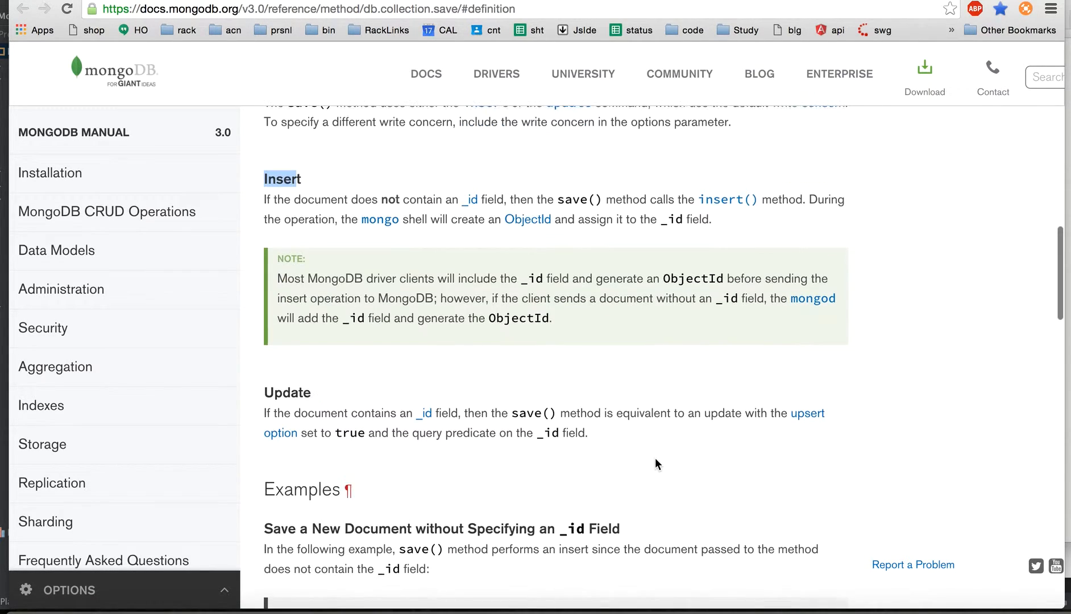
pyautogui.scroll(-3)
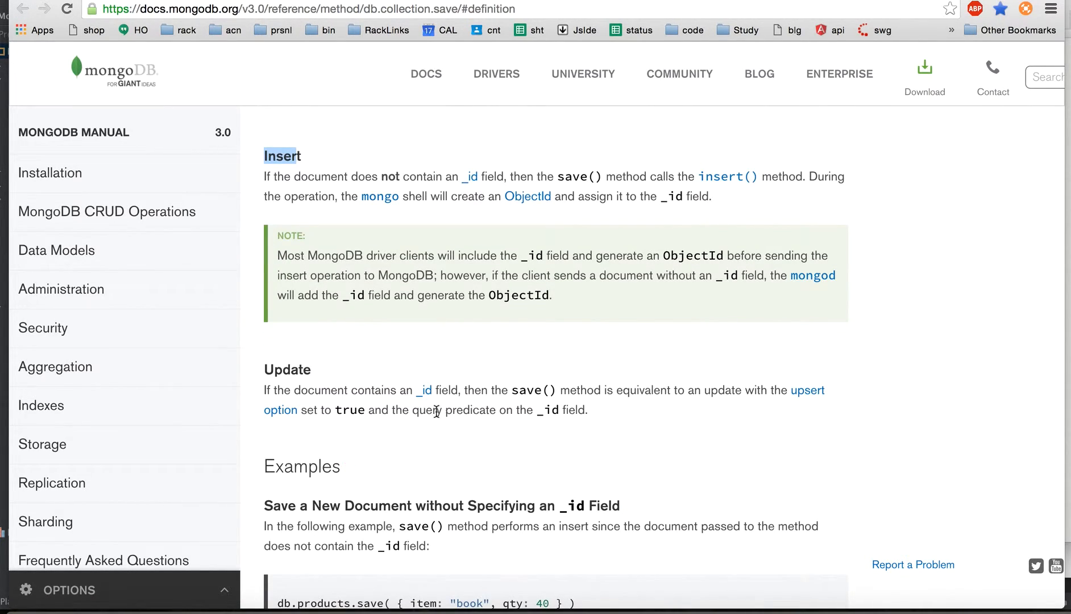
pyautogui.moveTo(497, 451)
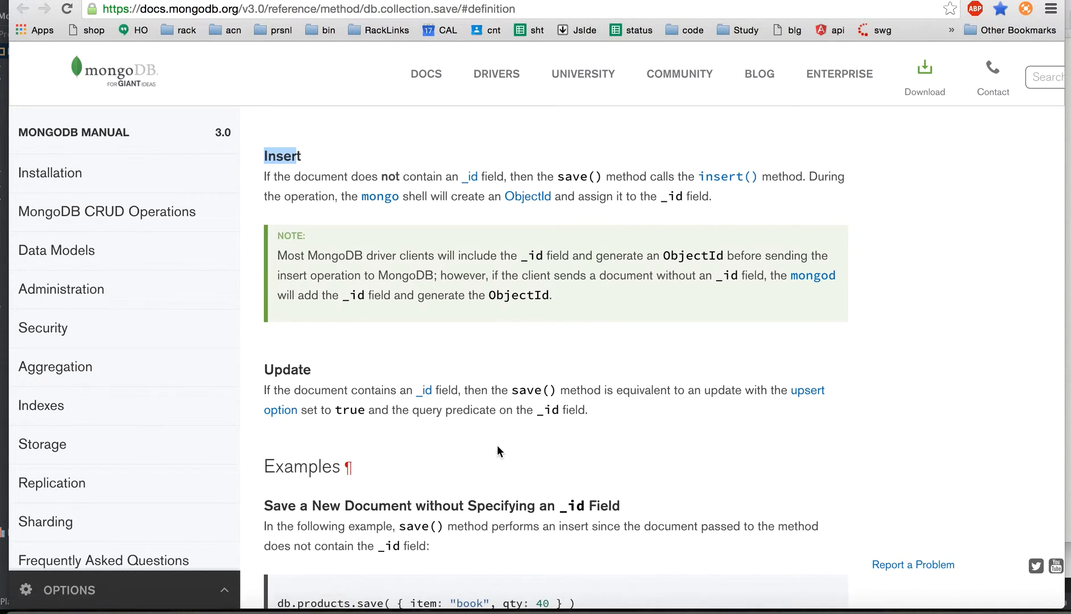
pyautogui.scroll(-3)
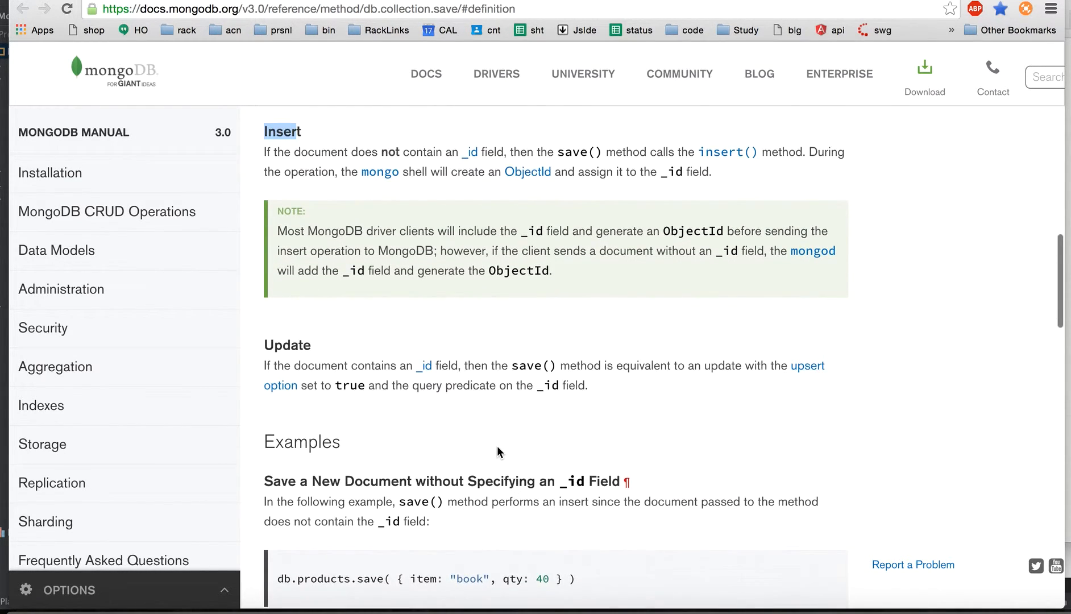
pyautogui.scroll(-3)
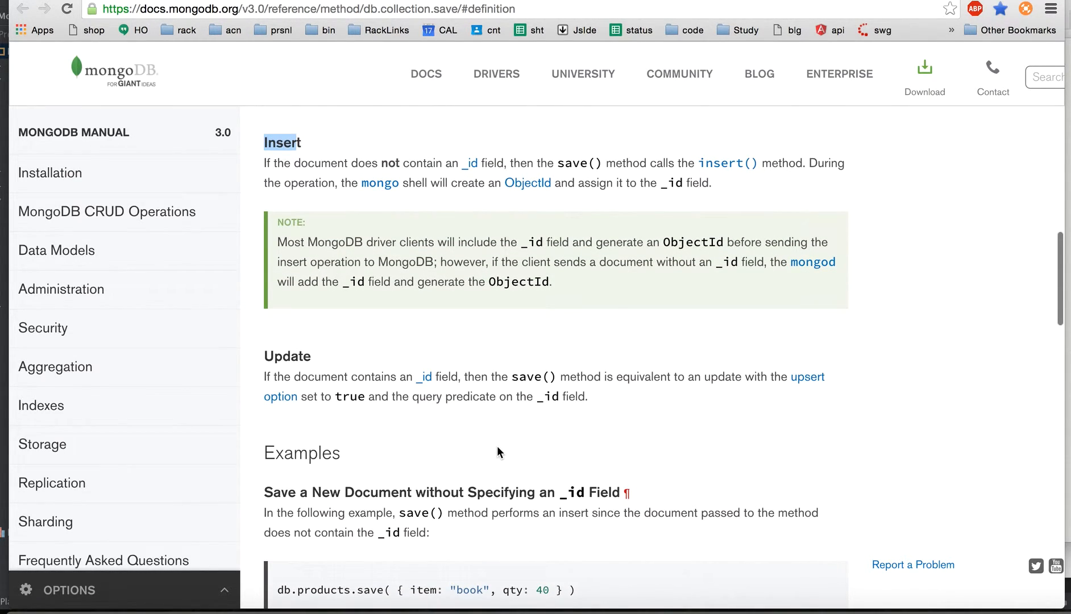
pyautogui.moveTo(423, 387)
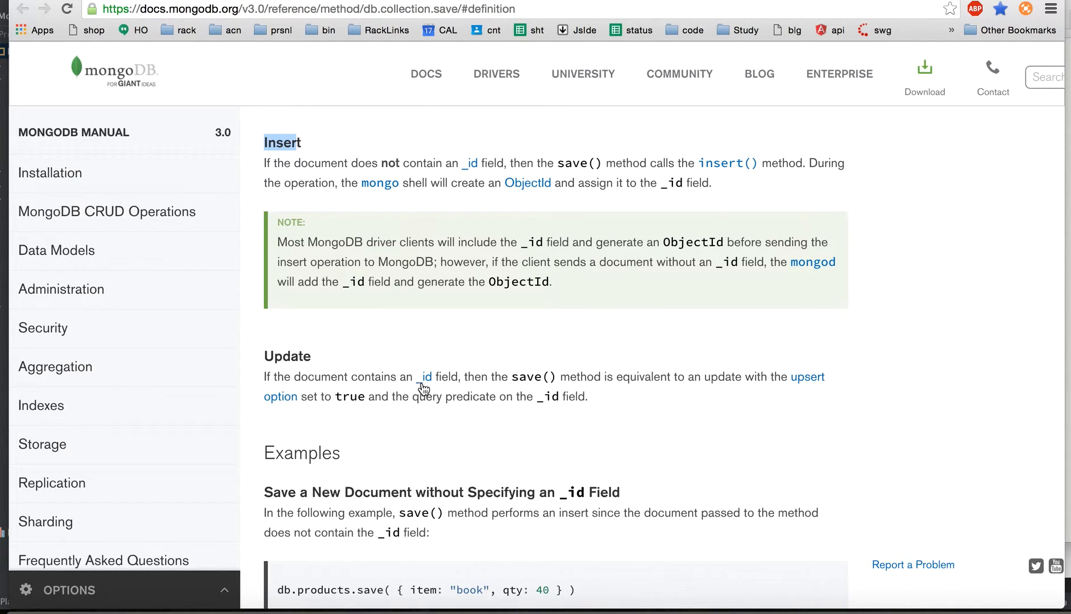
pyautogui.scroll(-3)
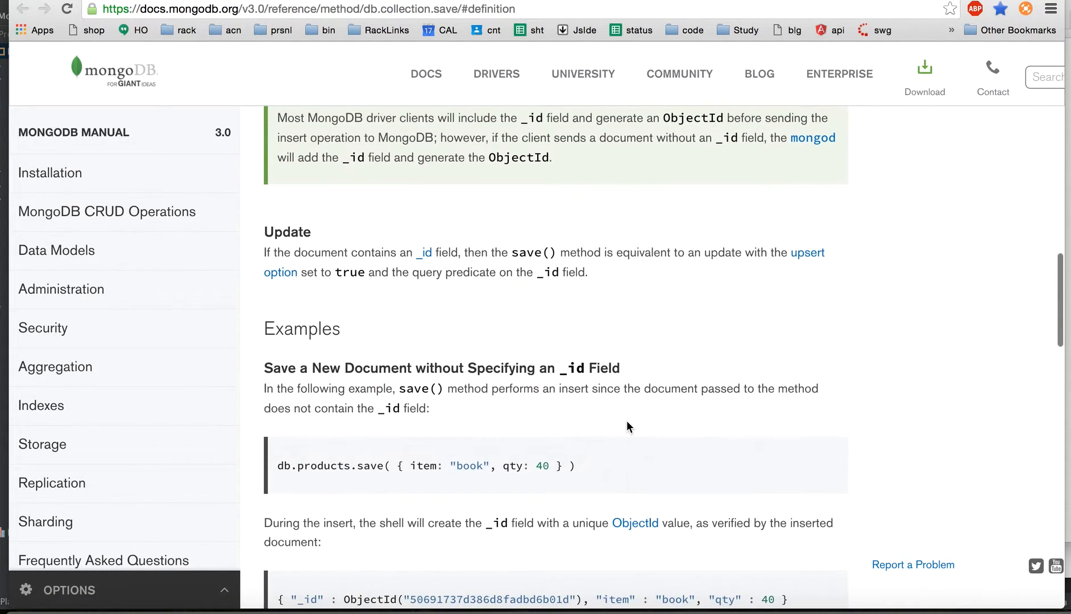
pyautogui.scroll(-3)
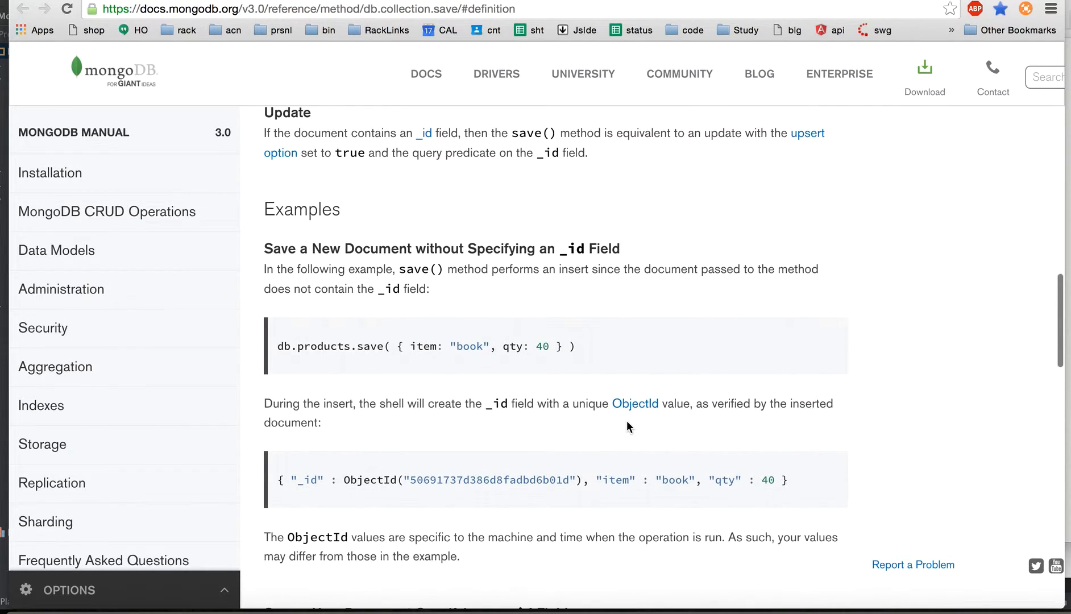
pyautogui.scroll(-3)
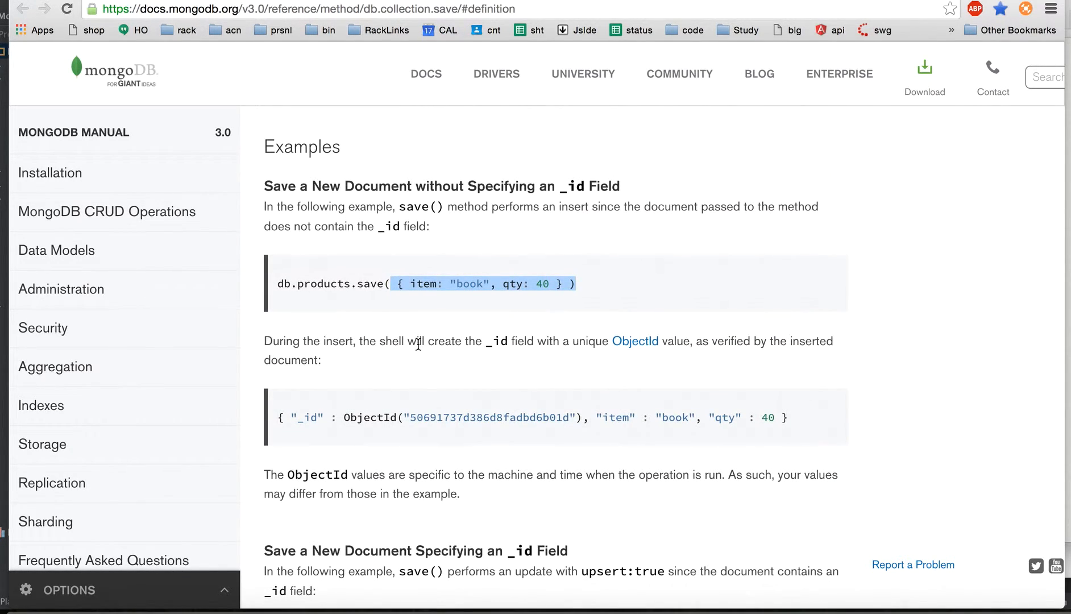
pyautogui.scroll(-3)
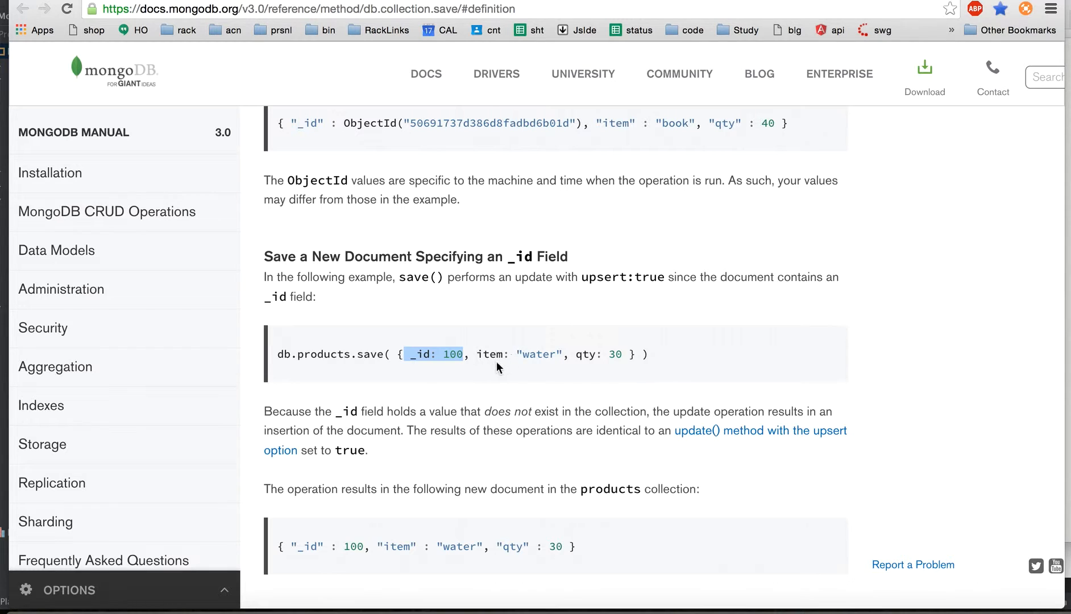
pyautogui.scroll(-3)
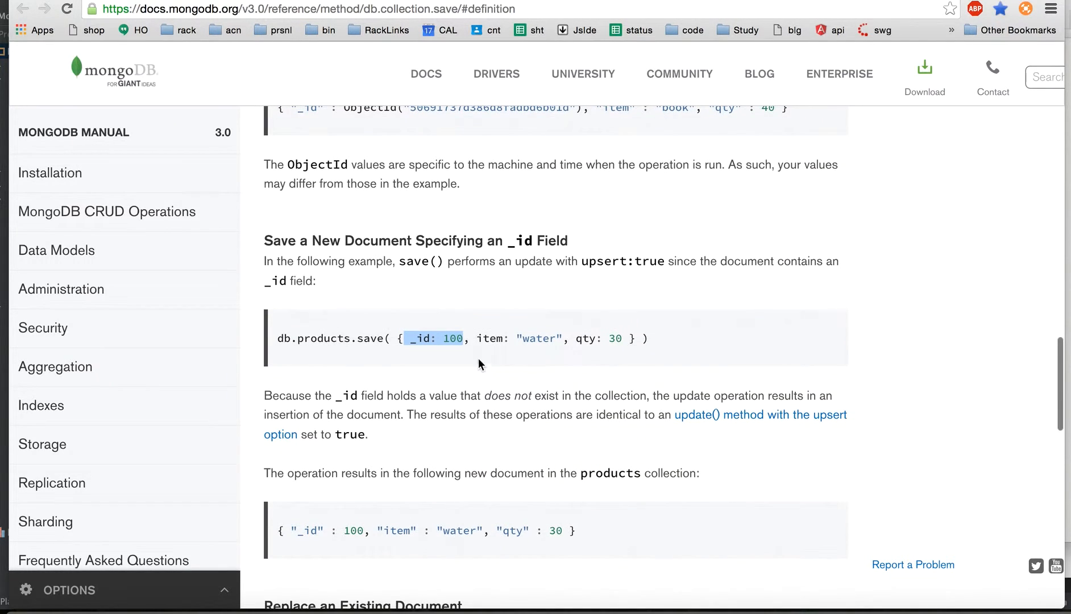
pyautogui.scroll(-3)
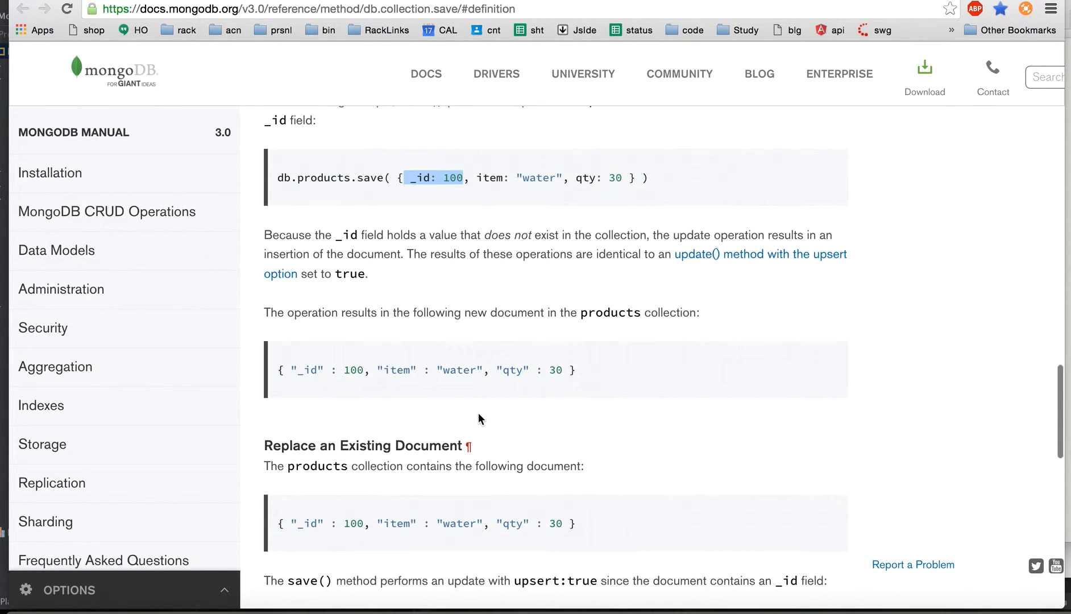
pyautogui.moveTo(475, 420)
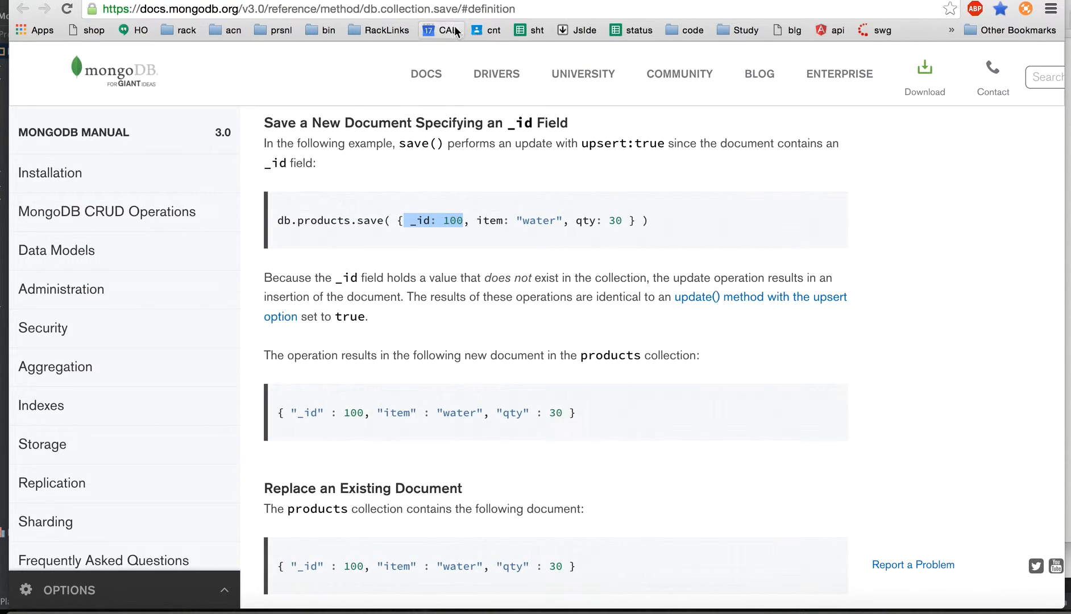
pyautogui.click(307, 9)
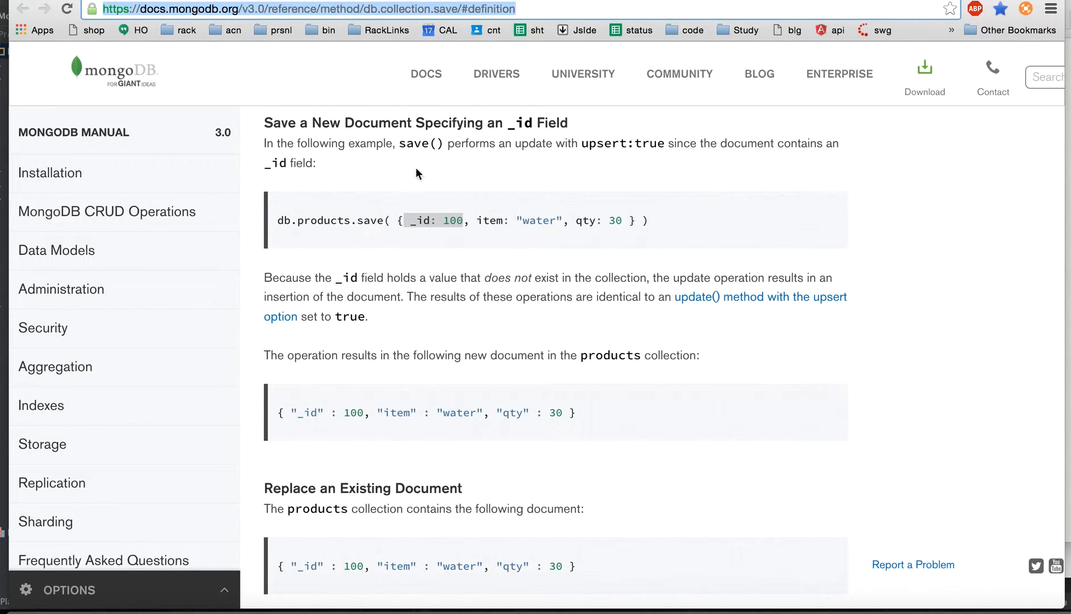
pyautogui.moveTo(613, 608)
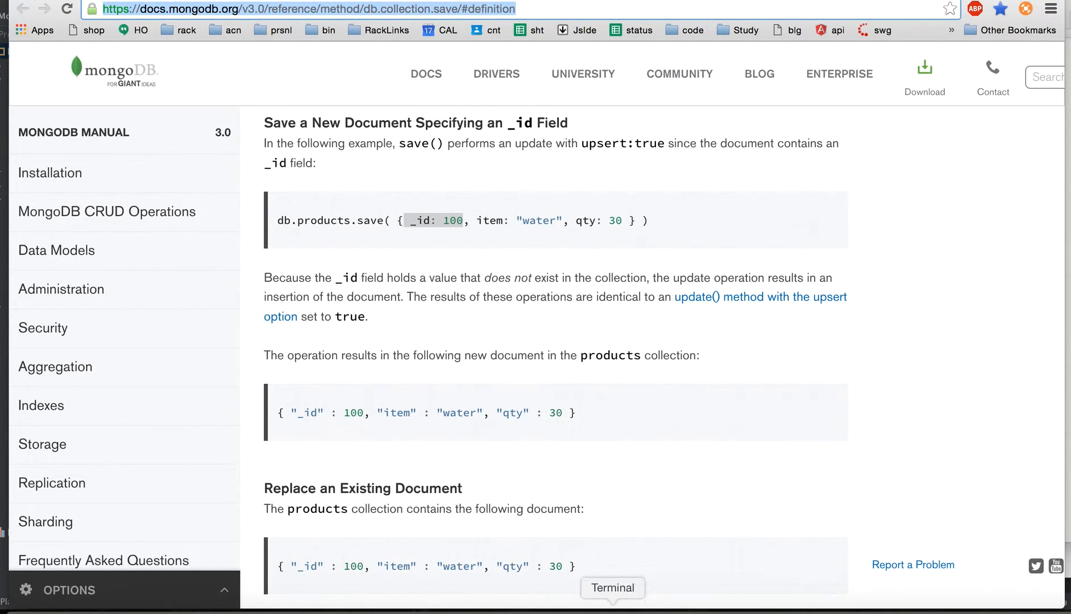
# - In the mongo shell run db.exam.find({},{_id:0}), then save a new rank 1 Demo document (ratings 5, MCA, marks 90)
pyautogui.click(613, 588)
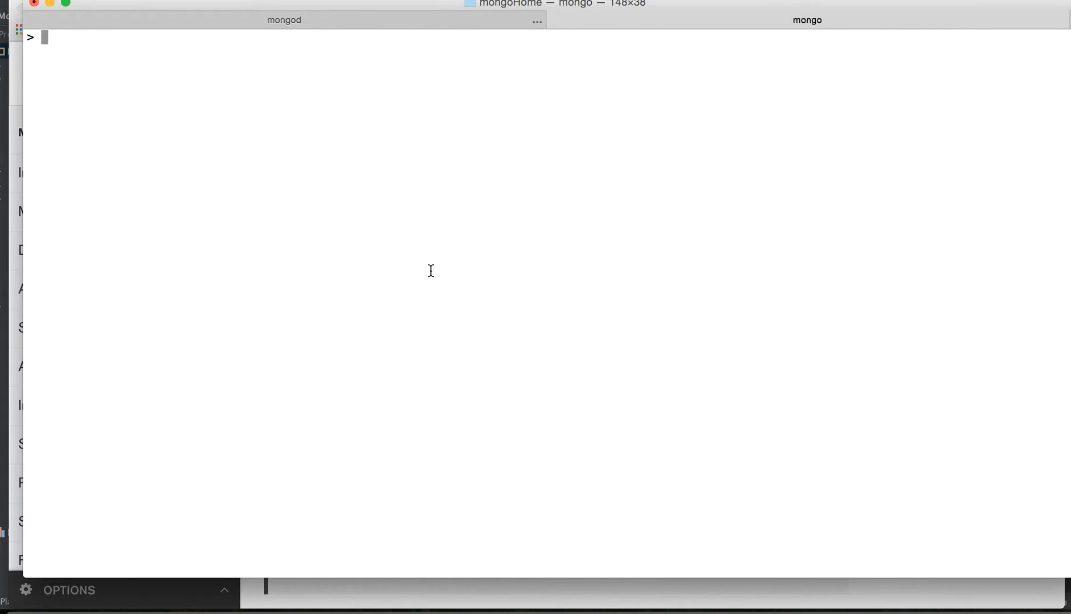
pyautogui.write('db.exam.find({},{_id:0})')
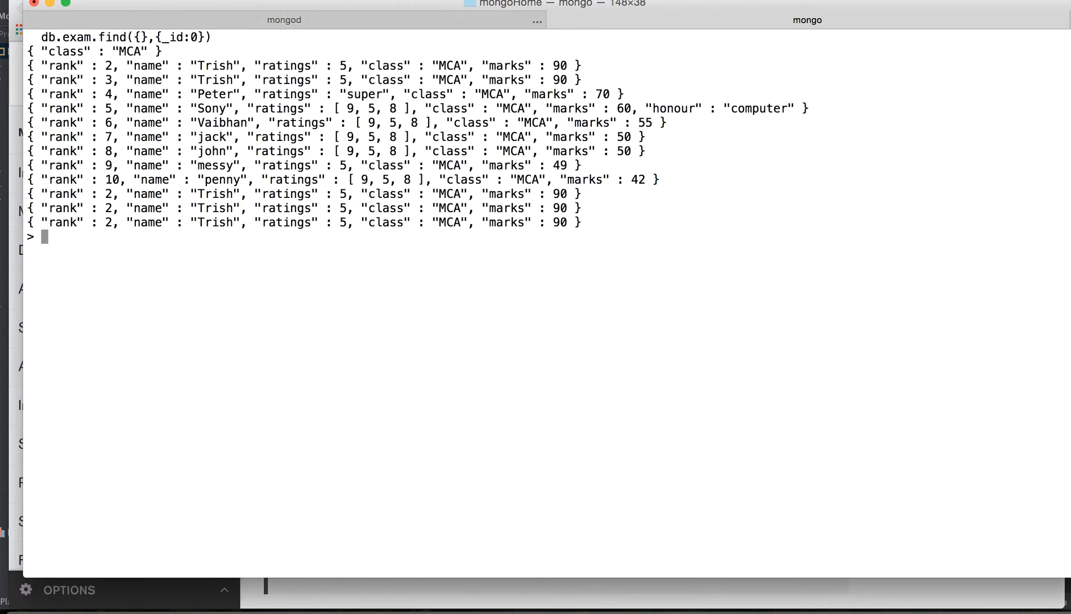
pyautogui.moveTo(543, 368)
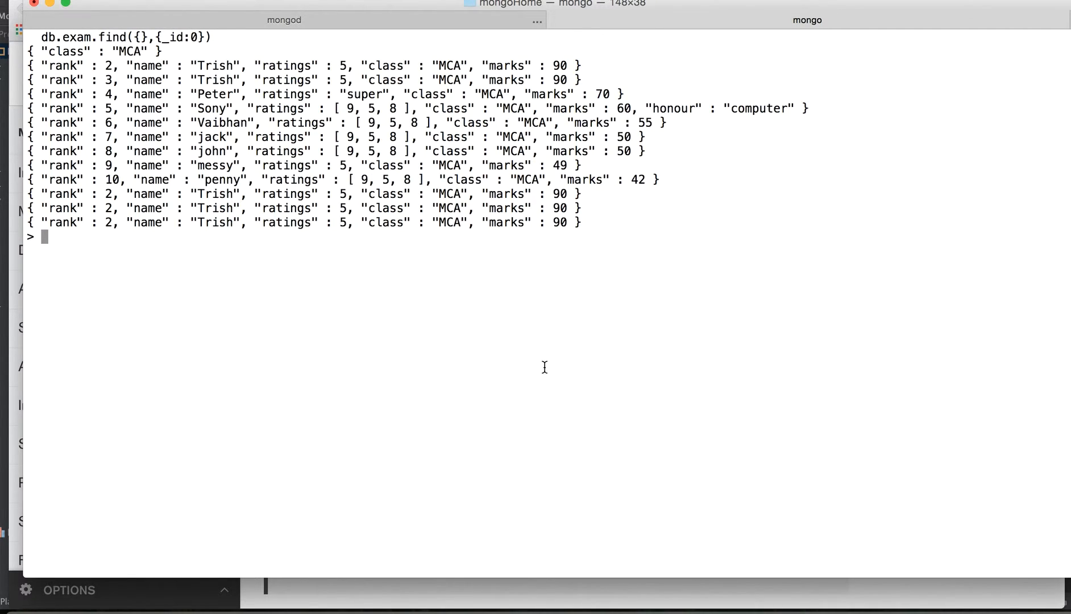
pyautogui.moveTo(523, 323)
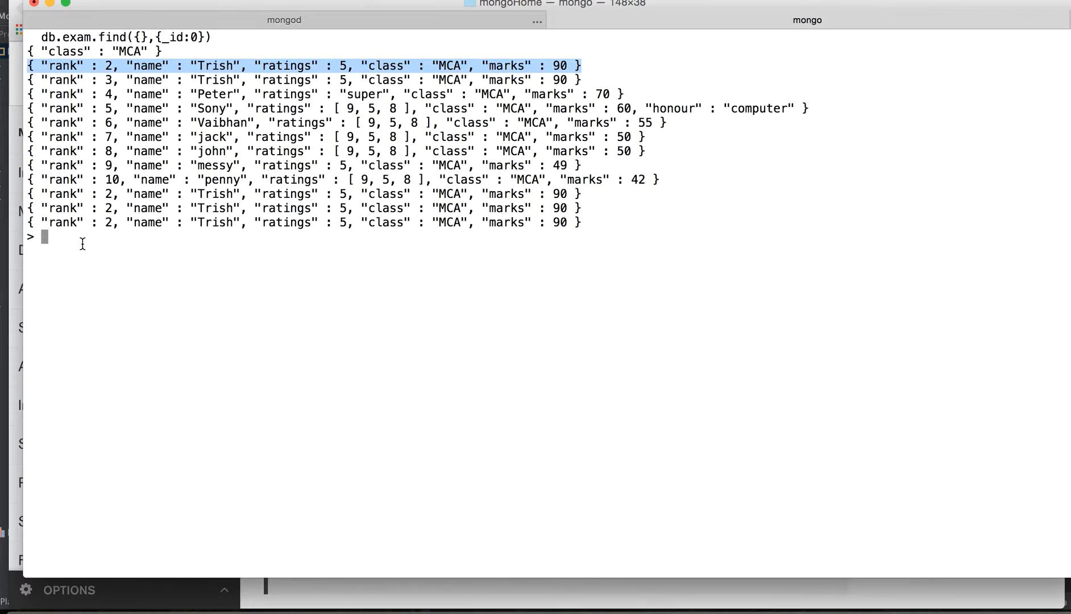
pyautogui.write('db')
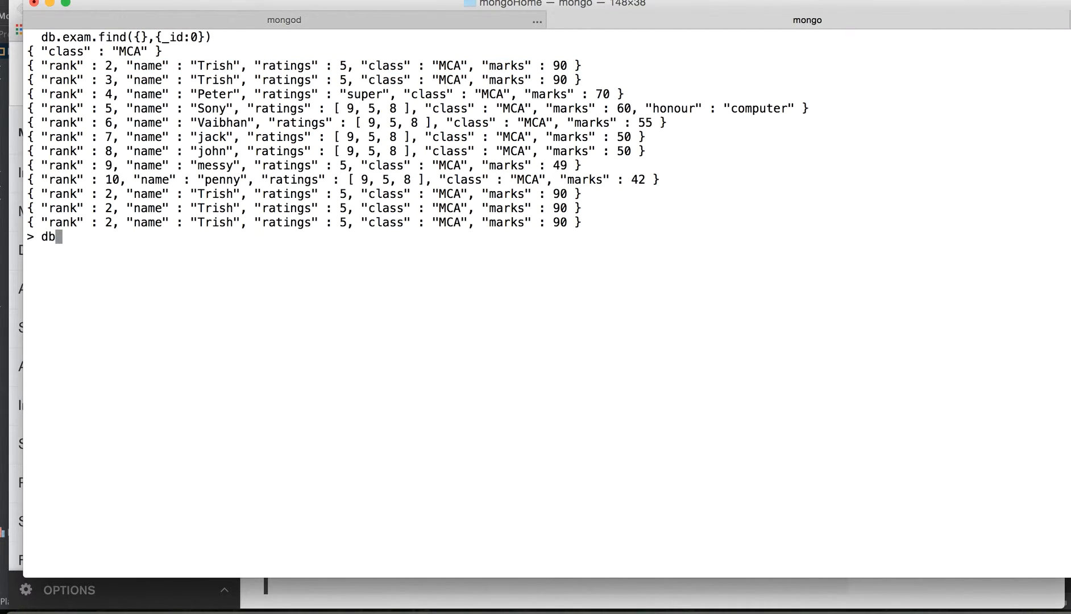
pyautogui.write('.exam')
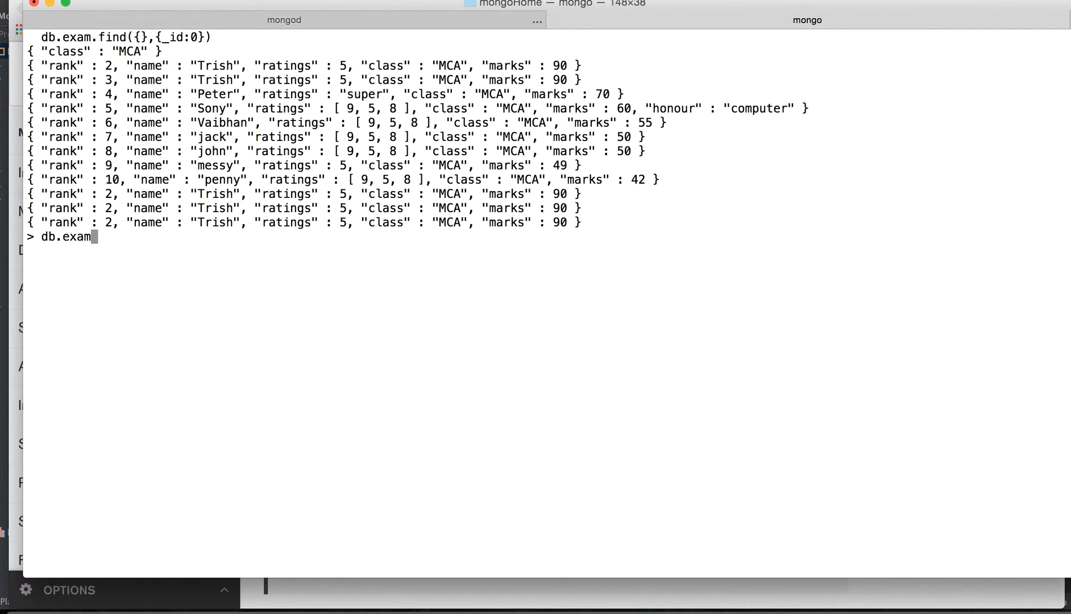
pyautogui.write('.sav')
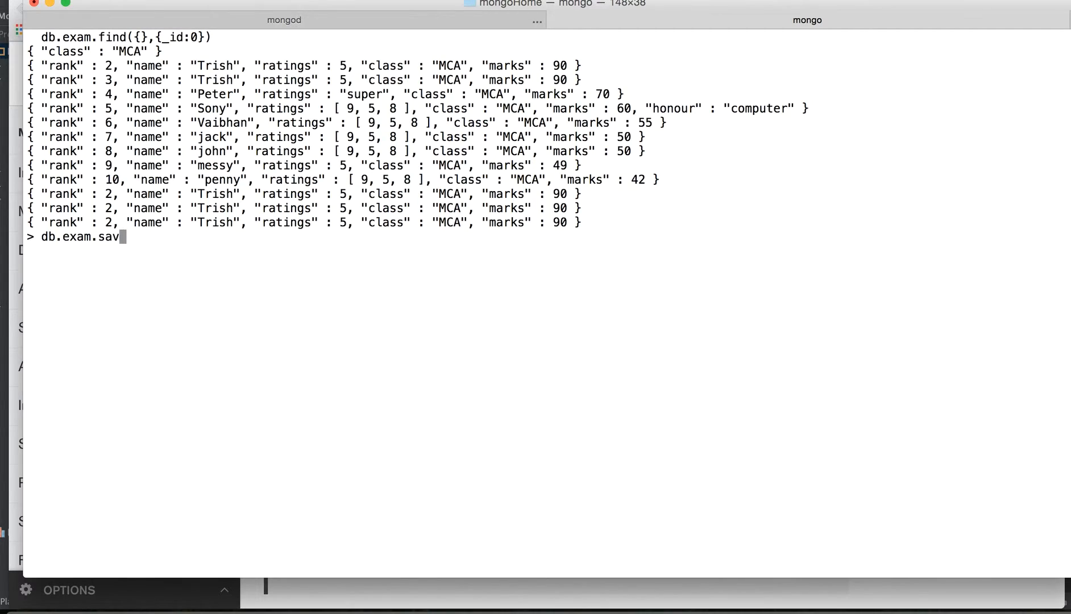
pyautogui.write('e()')
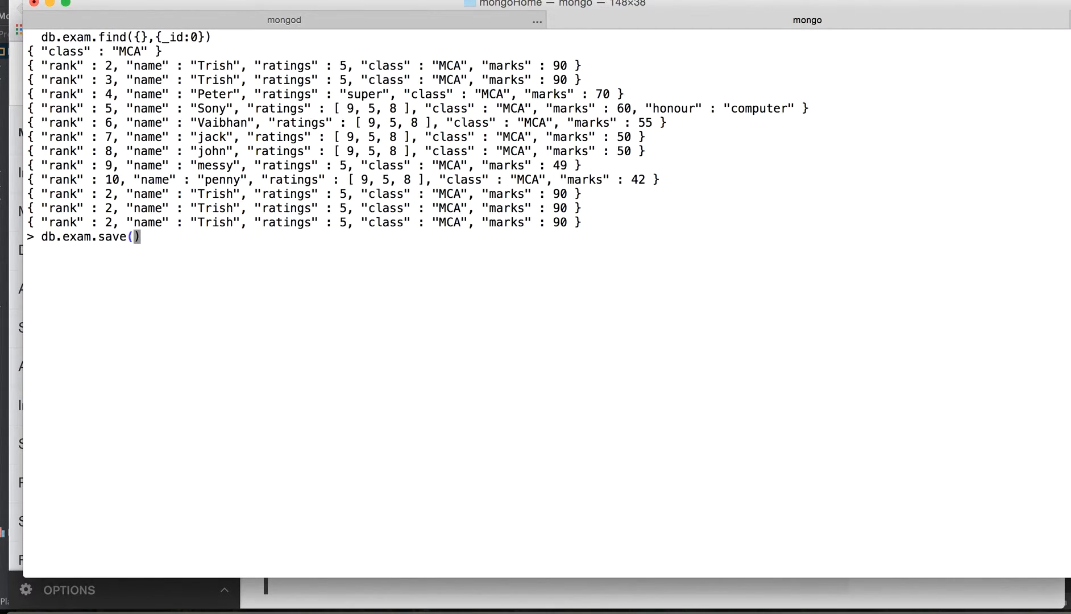
pyautogui.write('{ "rank" : 2, "name" : "Trish", "ratings" : 5, "class" : "MCA", "marks" : 90 }')
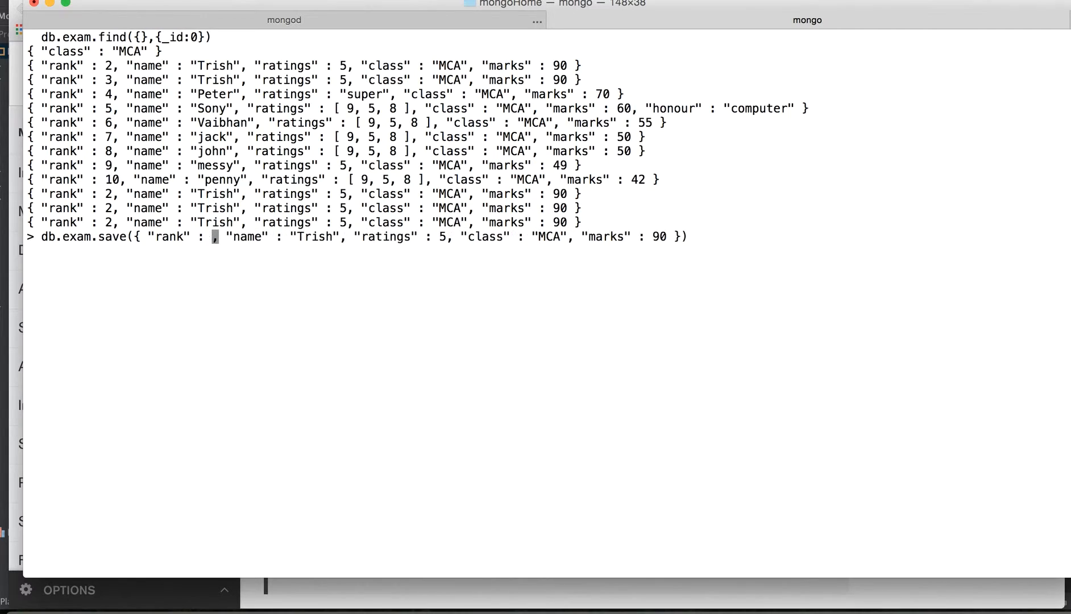
pyautogui.write('1')
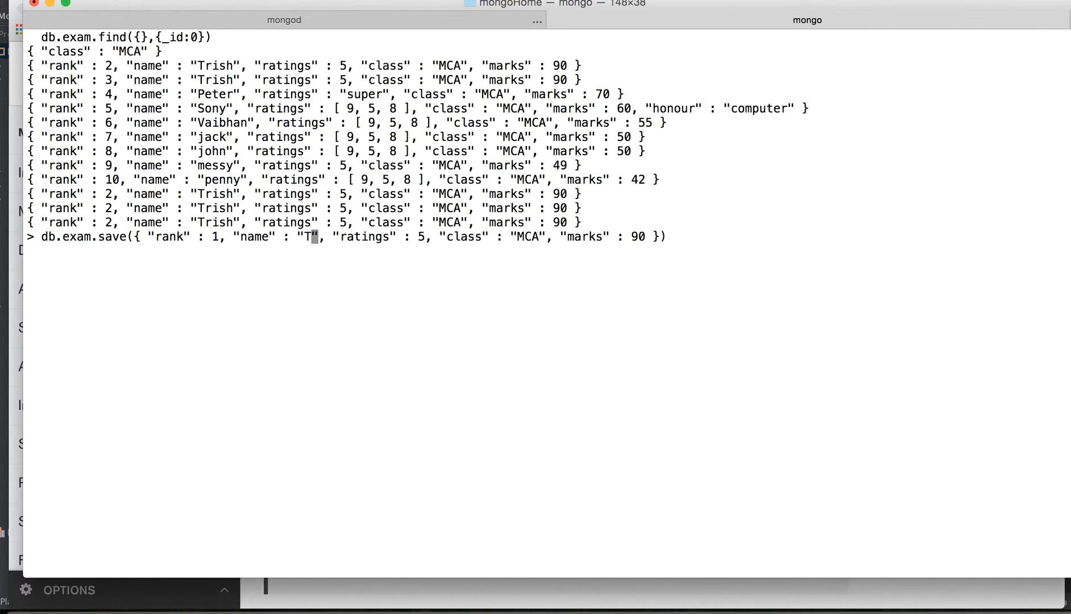
pyautogui.write('emo')
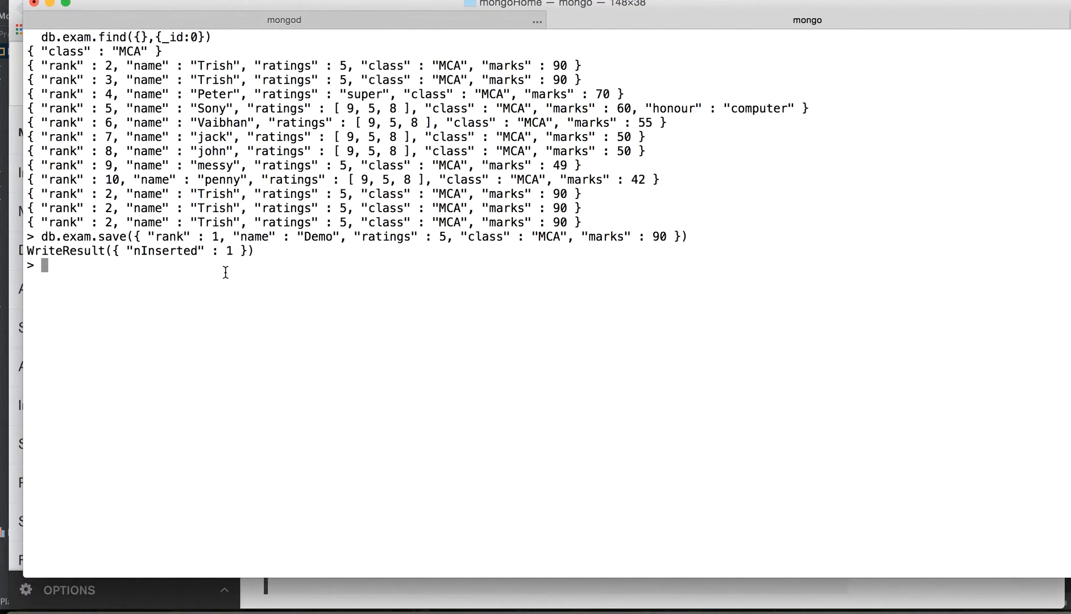
pyautogui.moveTo(143, 237)
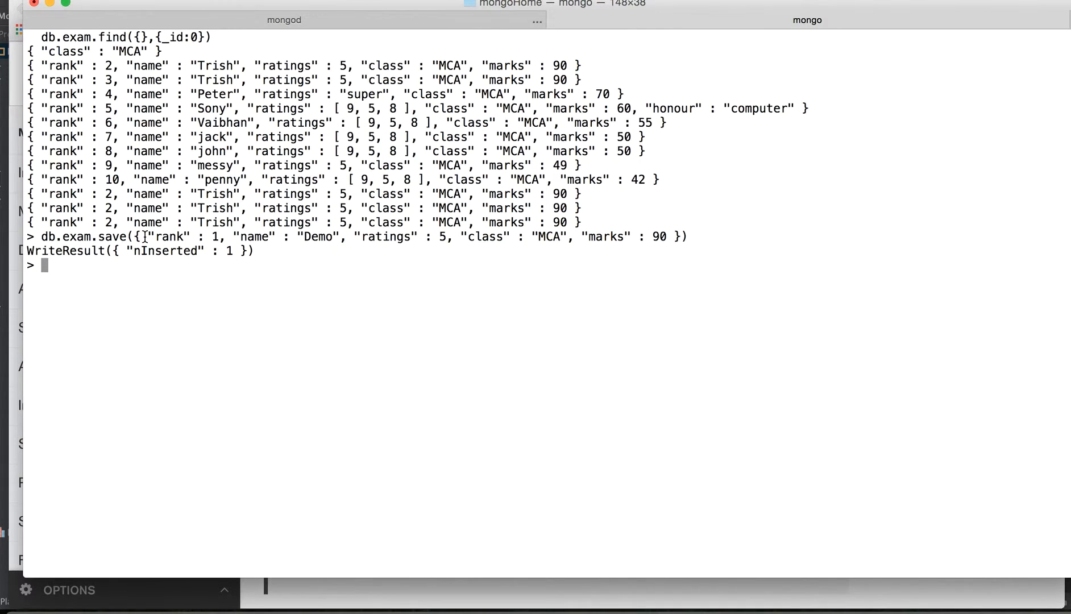
pyautogui.moveTo(198, 289)
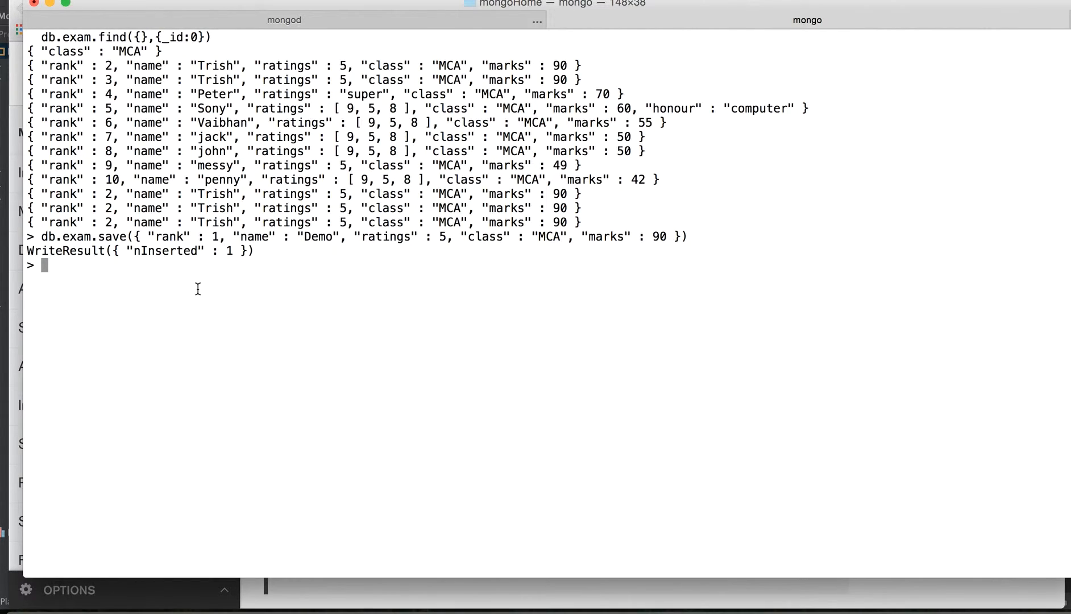
# - Start a db.exam.save({rank:1 call and drag-select the Demo document line with its generated _id
pyautogui.write('db.')
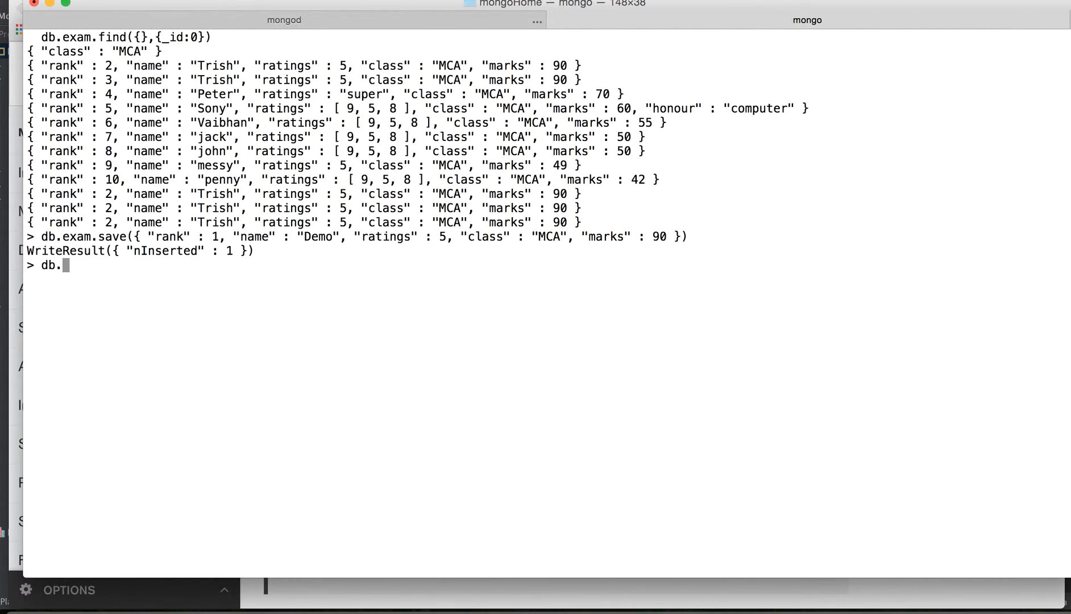
pyautogui.write('exam.save')
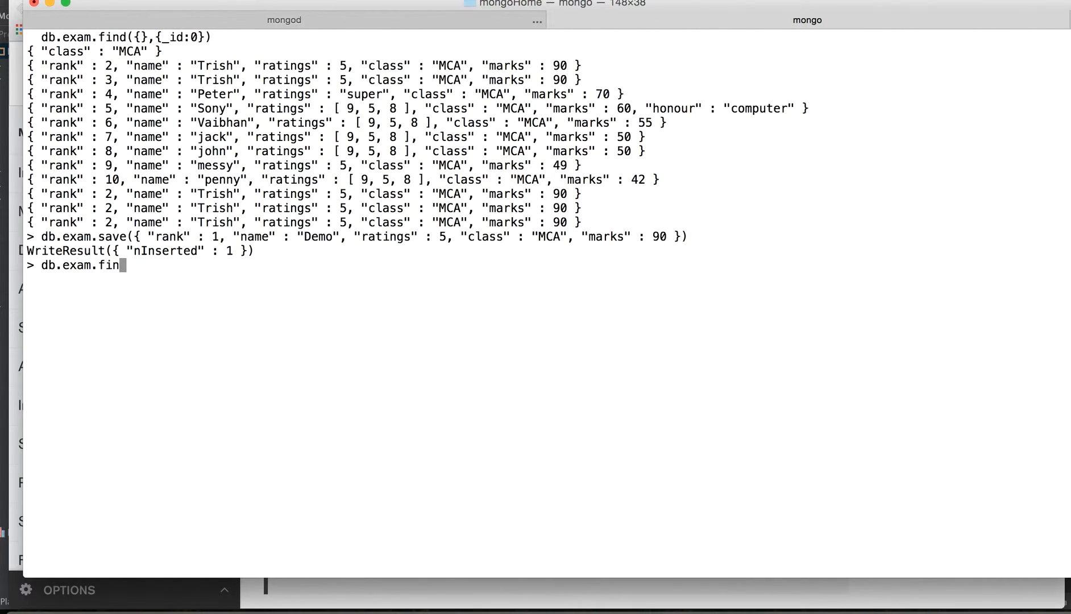
pyautogui.write('()')
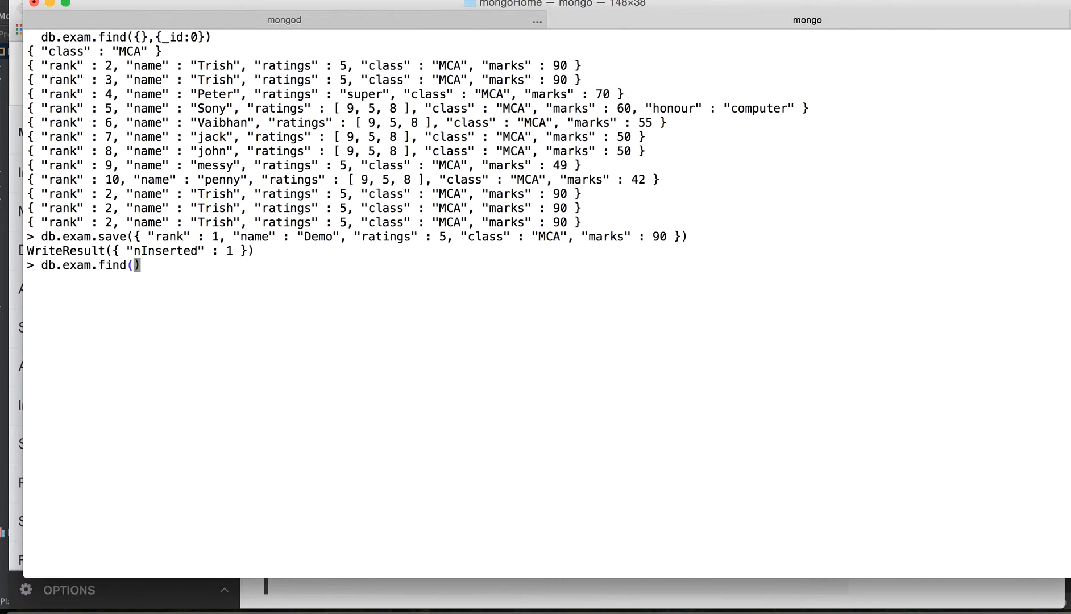
pyautogui.write('{')
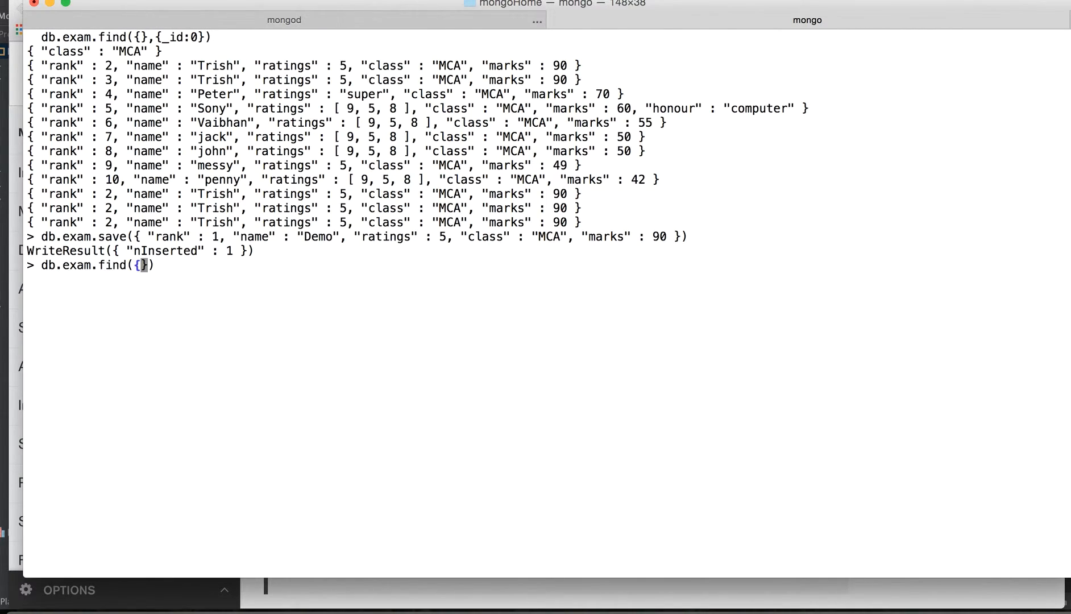
pyautogui.write('rank:1')
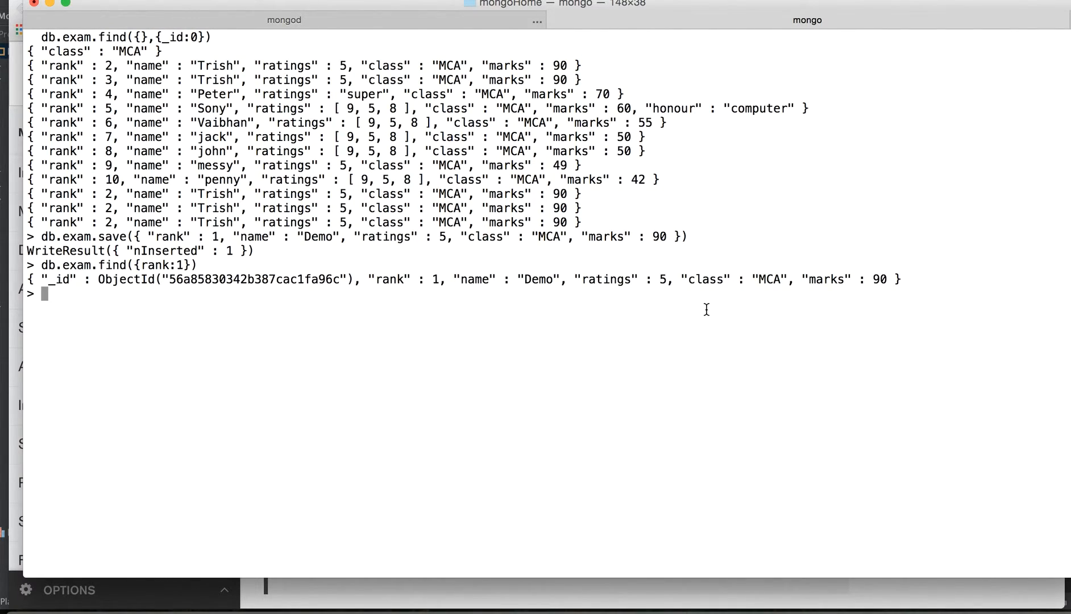
pyautogui.moveTo(24, 278); pyautogui.dragTo(902, 279)
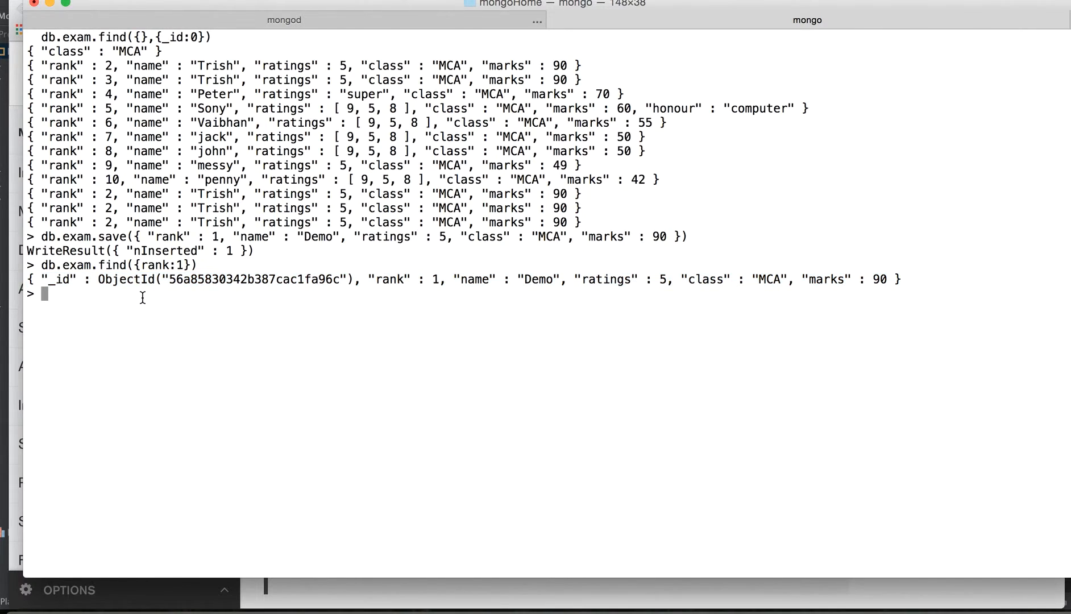
# - Count the exam collection (14) and list the rank 1 Demo document with db.exam.find({rank:1})
pyautogui.write('d')
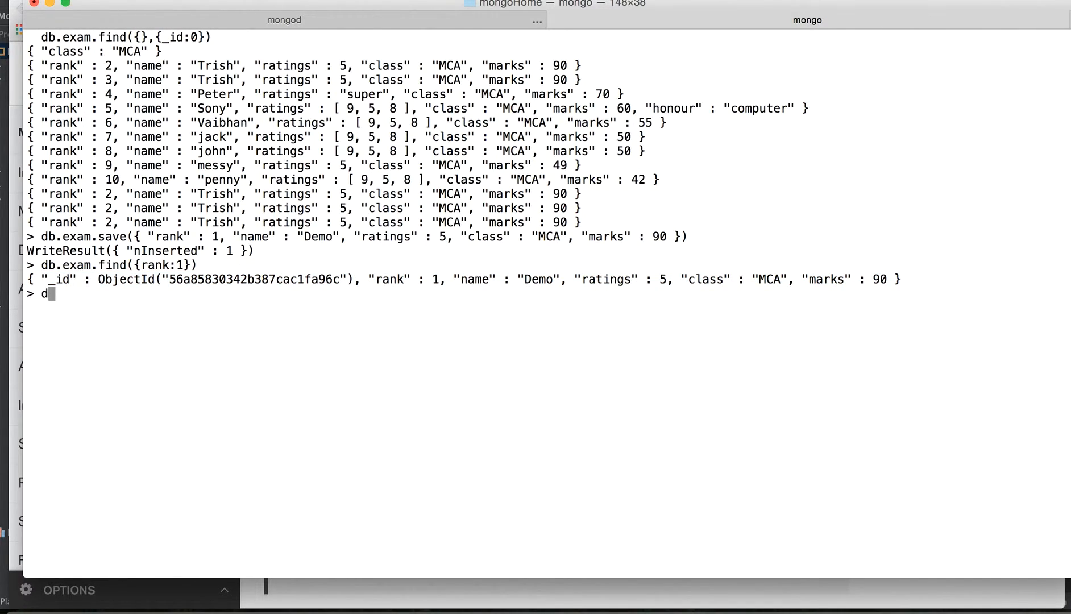
pyautogui.write('b.')
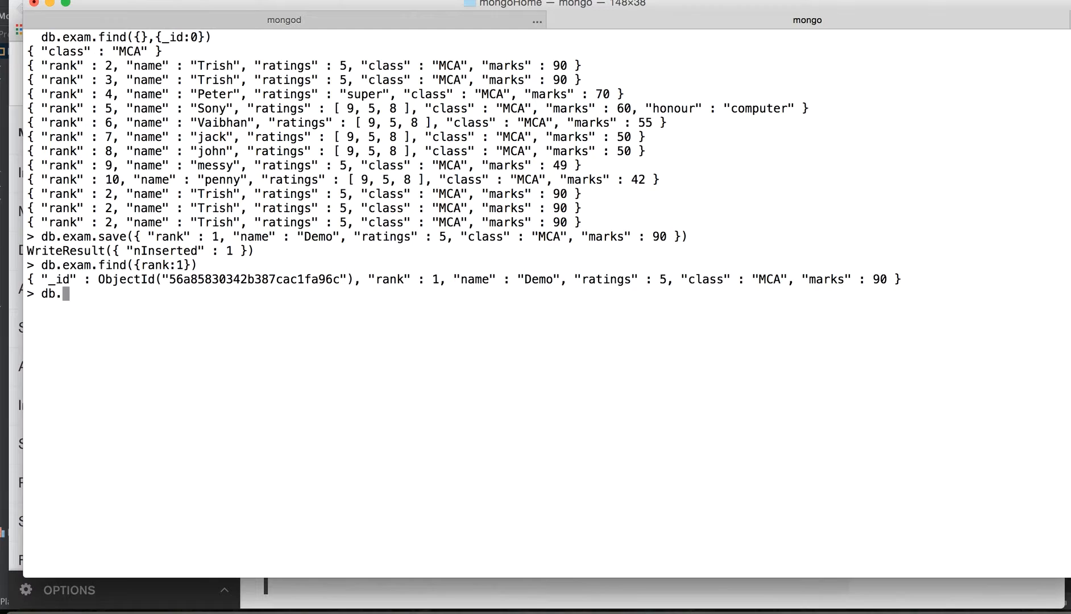
pyautogui.write('exam.find')
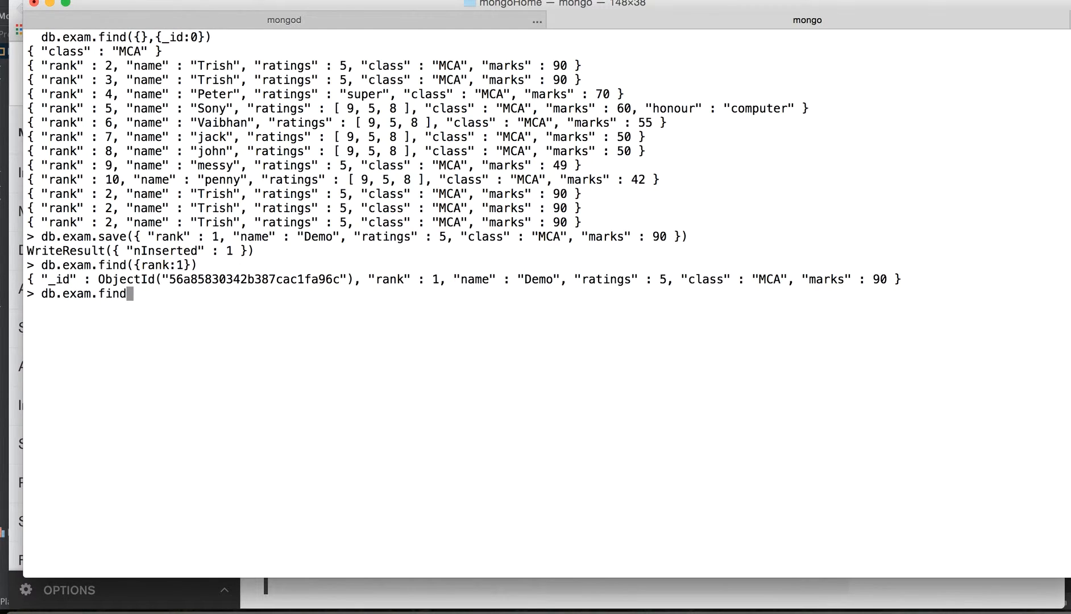
pyautogui.write('().count(')
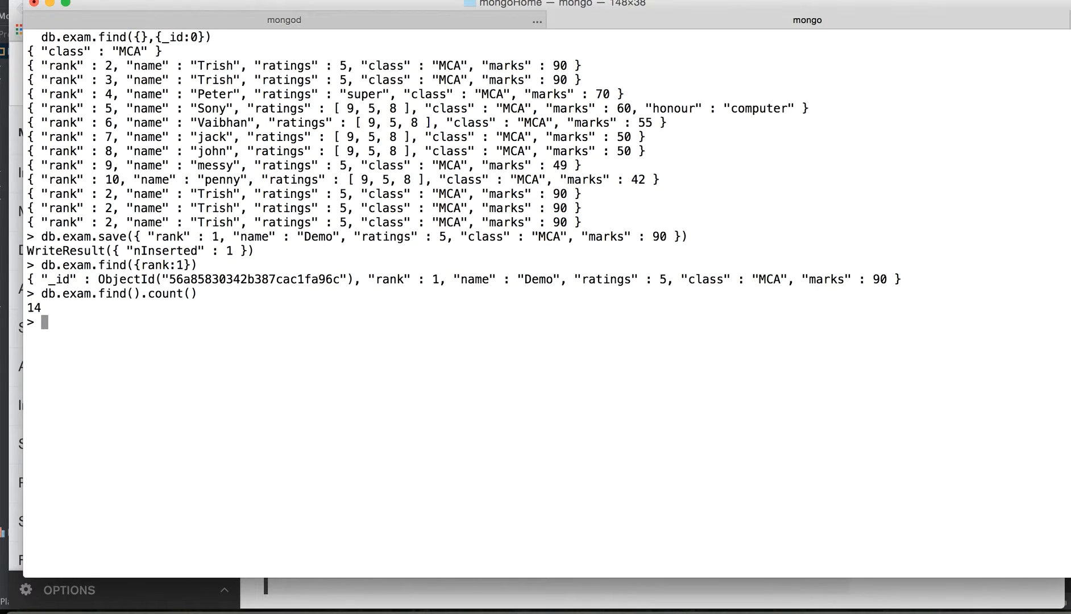
pyautogui.moveTo(146, 334)
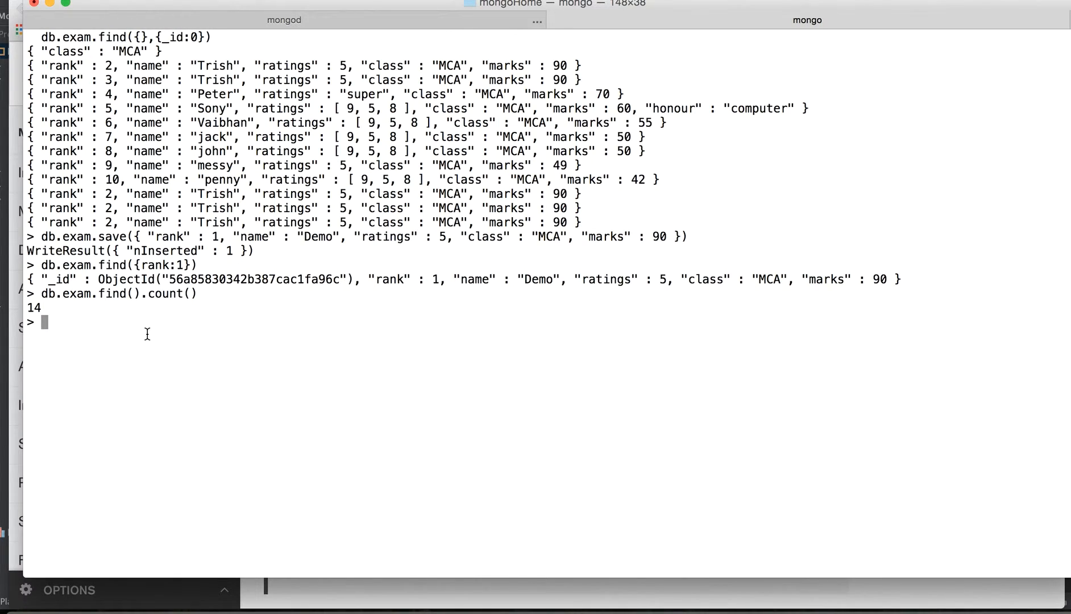
pyautogui.write('db.exam.find({rank:1})')
pyautogui.write('db.exam.save')
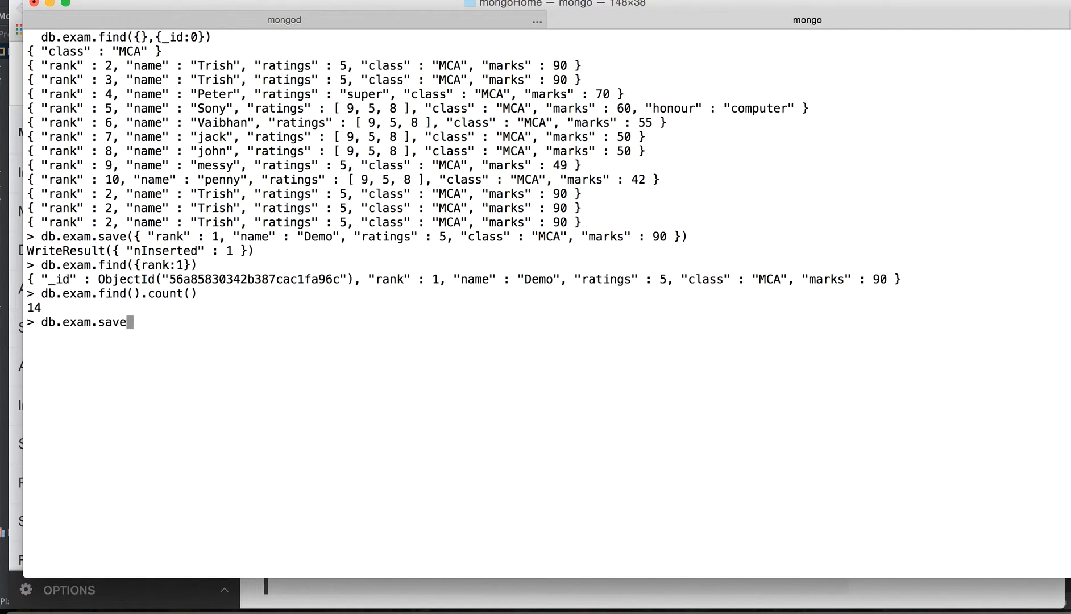
# - Save with the existing _id renamed Demo-upsert (1 matched, 1 modified, 0 upserted) and confirm the count stays 14
pyautogui.write('()')
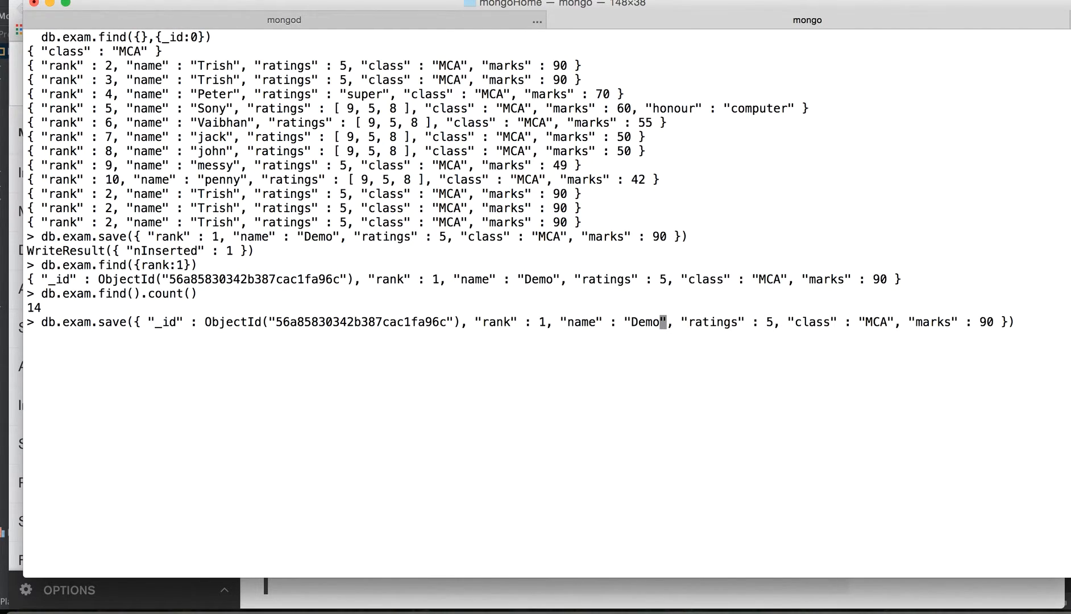
pyautogui.write('-ups')
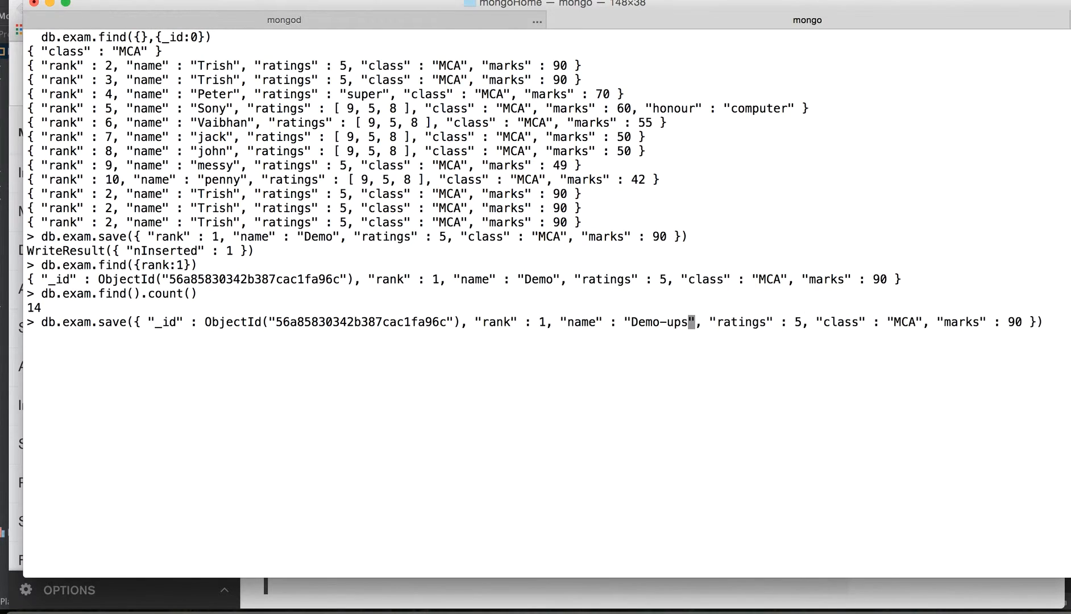
pyautogui.write('ert')
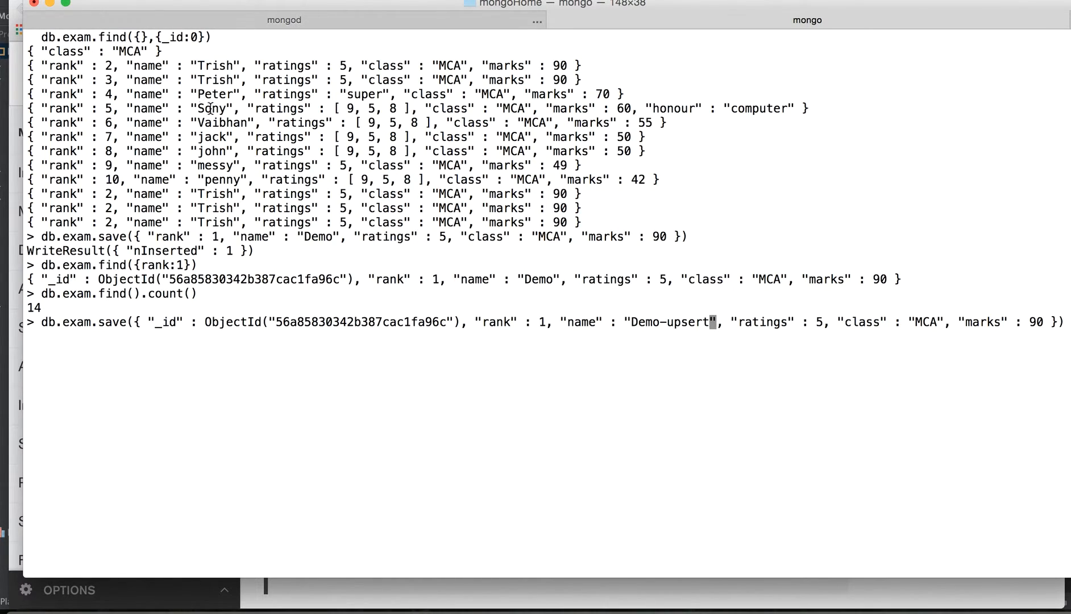
pyautogui.moveTo(391, 247)
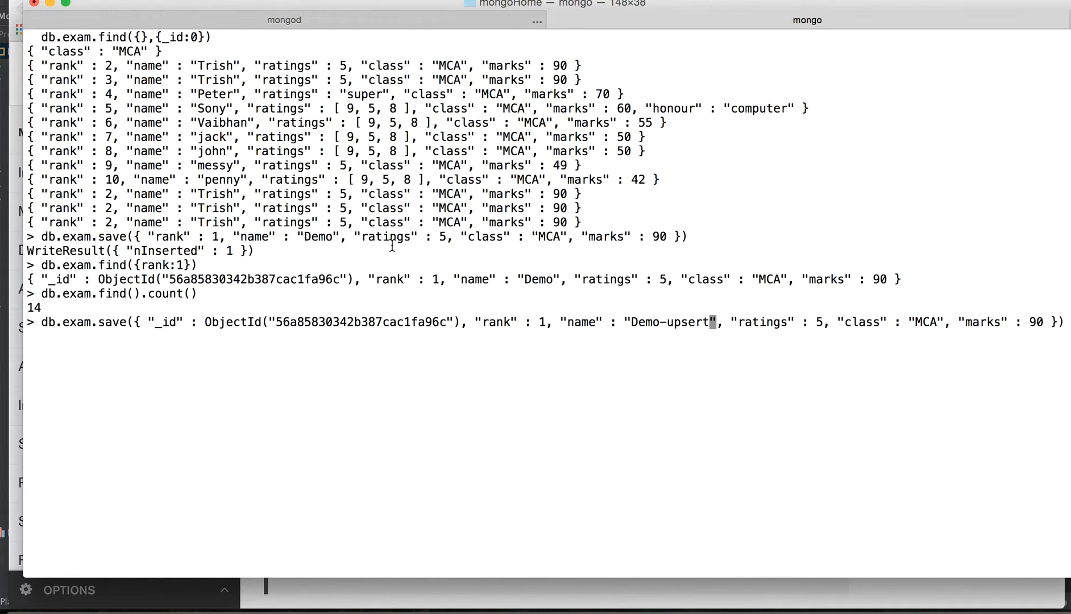
pyautogui.moveTo(673, 322)
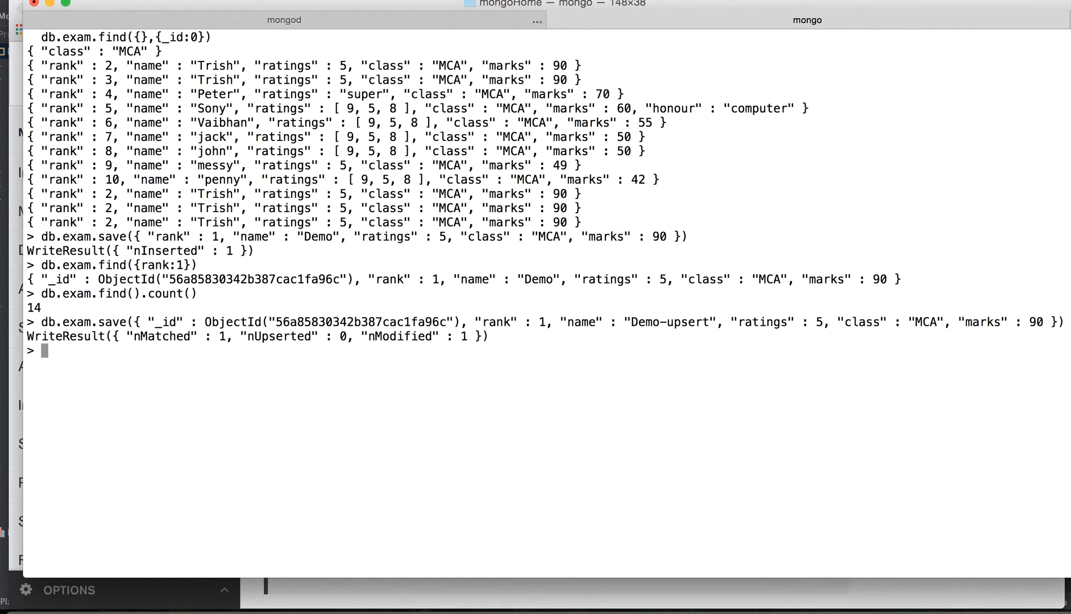
pyautogui.moveTo(275, 351)
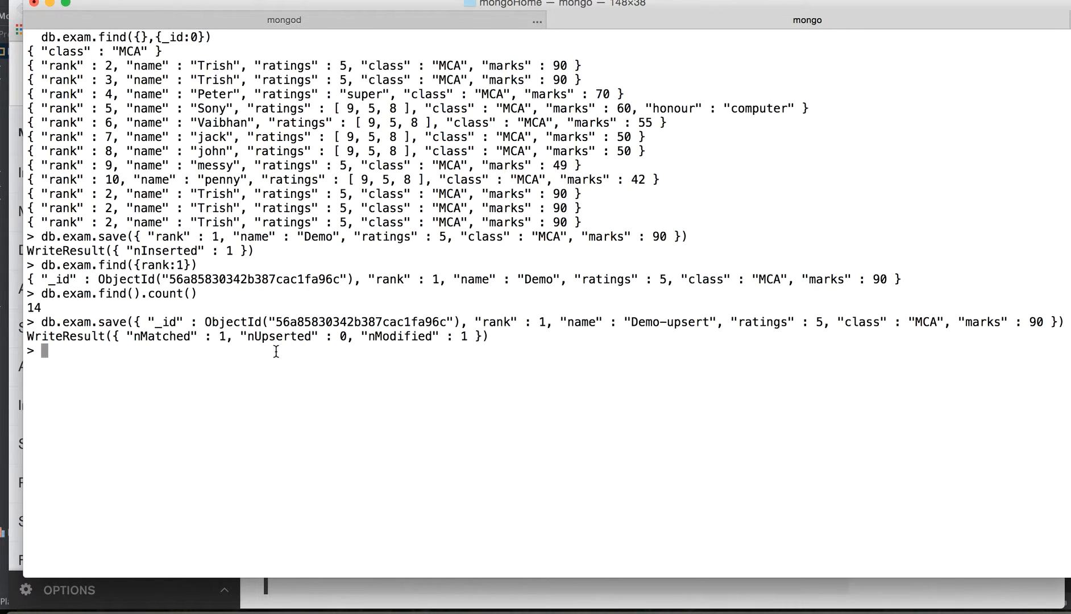
pyautogui.doubleClick(61, 251)
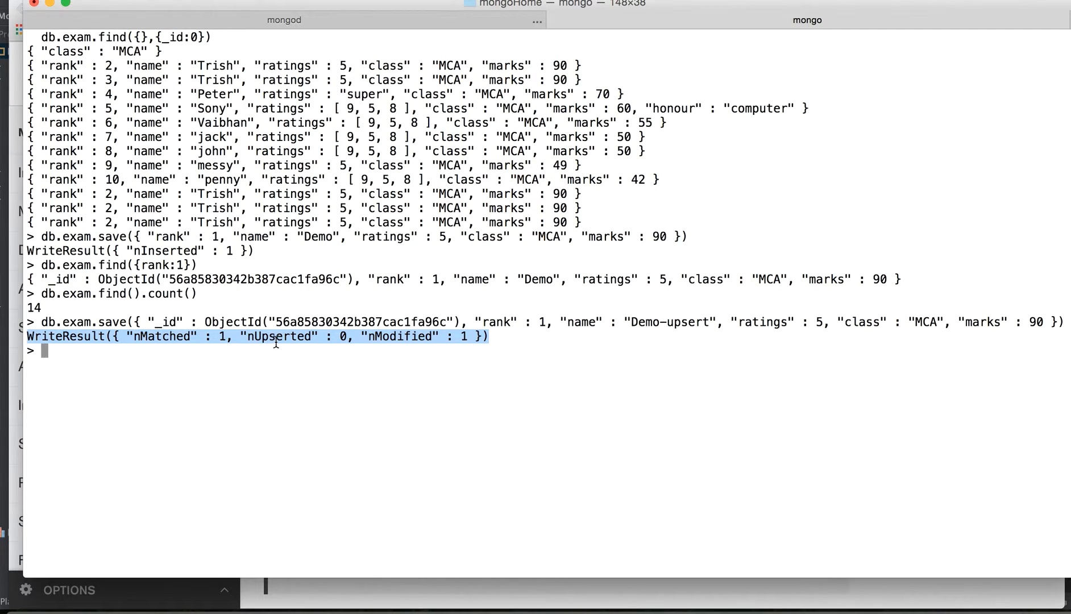
pyautogui.doubleClick(400, 337)
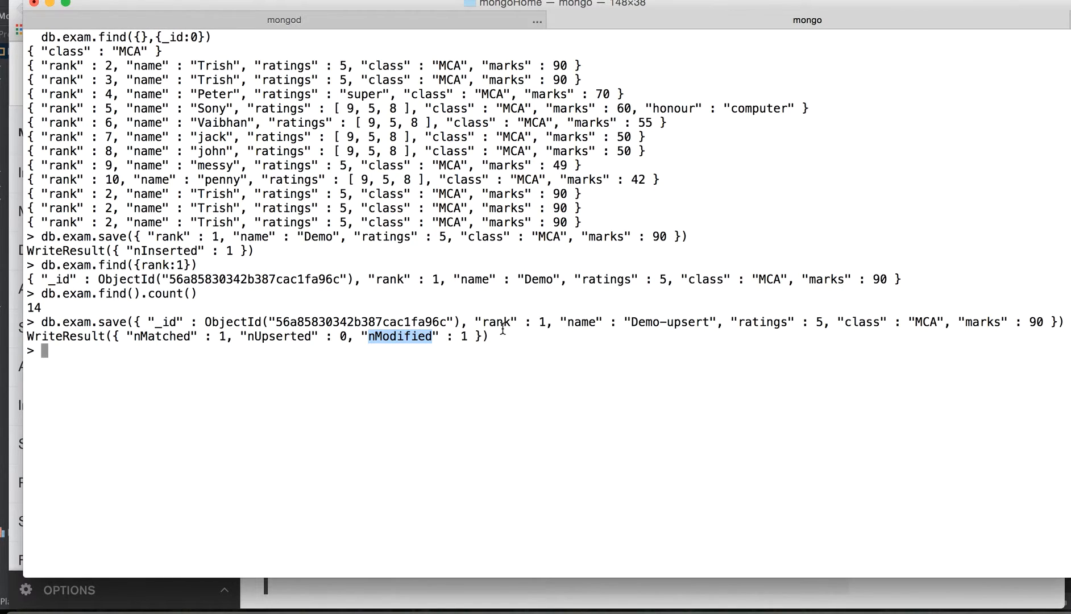
pyautogui.write('db.exam.find().count()')
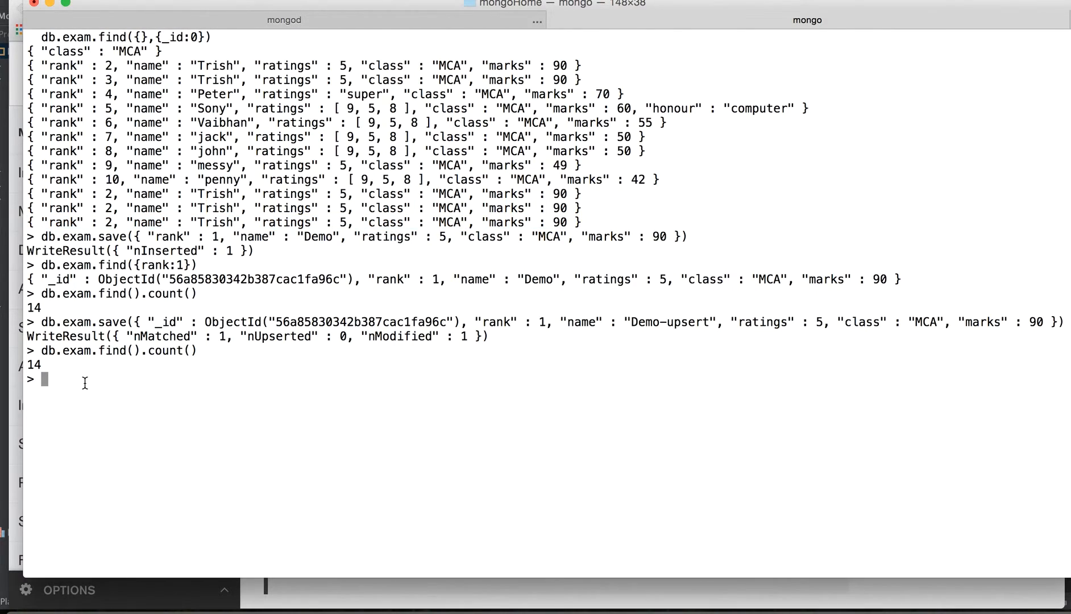
# - Save a rank 2 Trish document (ratings 5, MCA, marks 90) without _id and confirm the count rises to 15
pyautogui.write('db.exam')
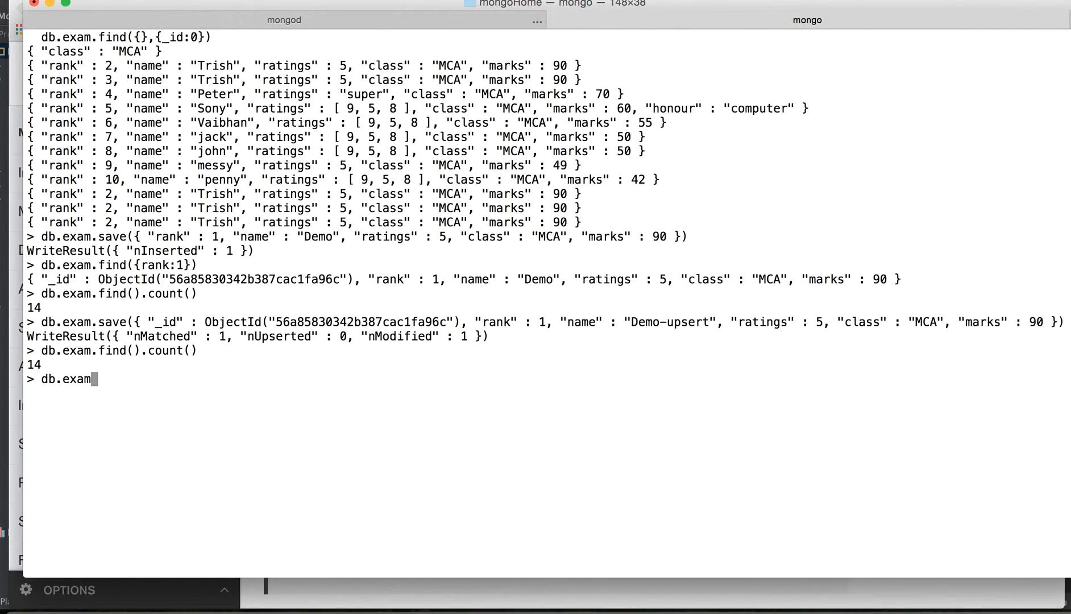
pyautogui.write('.save(')
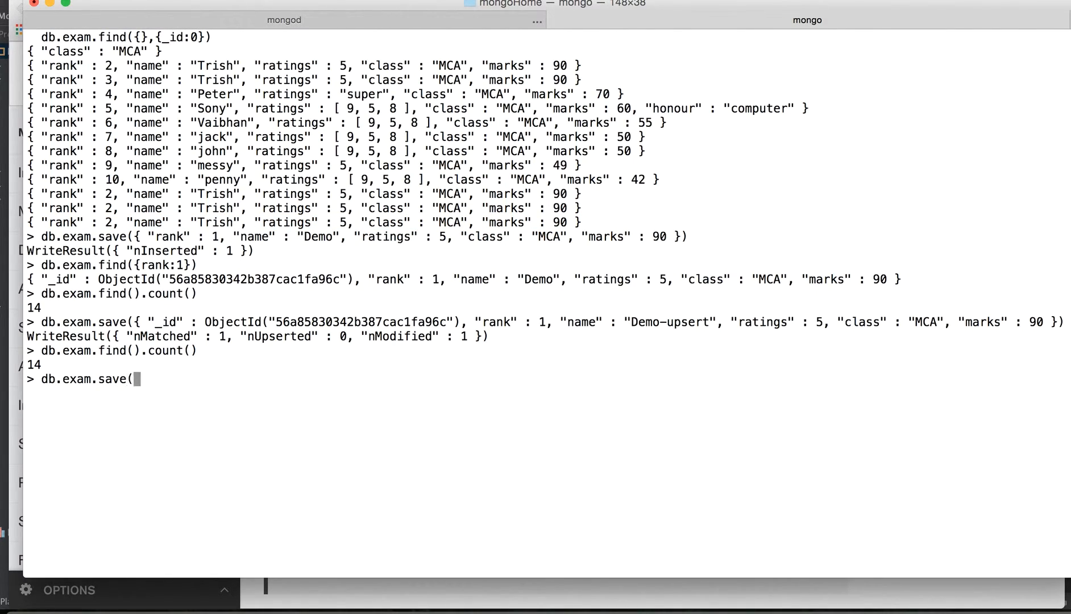
pyautogui.write(')')
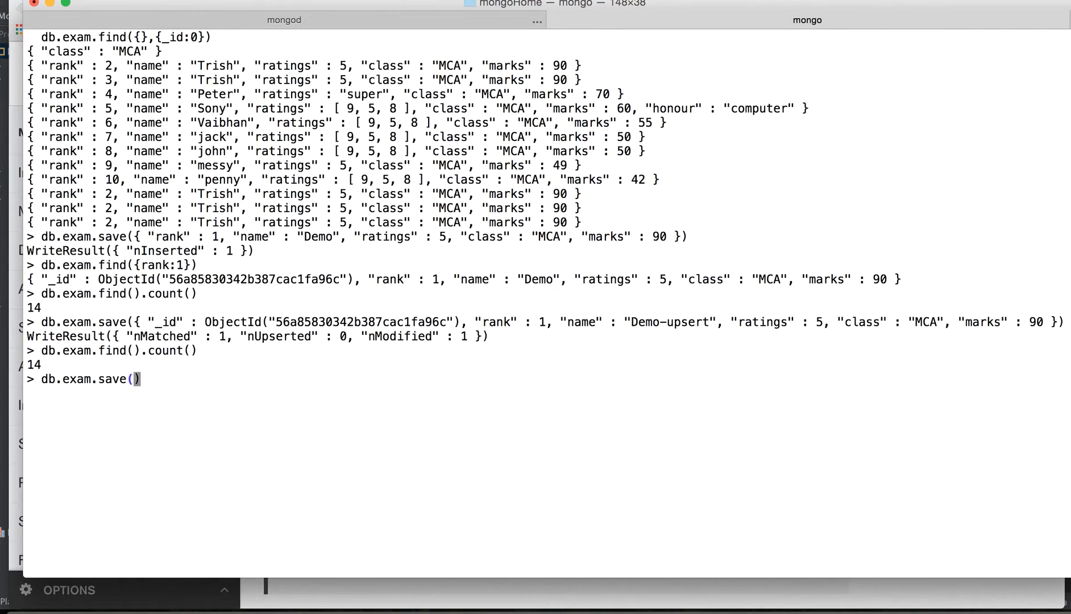
pyautogui.write('{ "rank" : 2, "name" : "Trish", "ratings" : 5, "class" : "MCA", "marks" : 90 }')
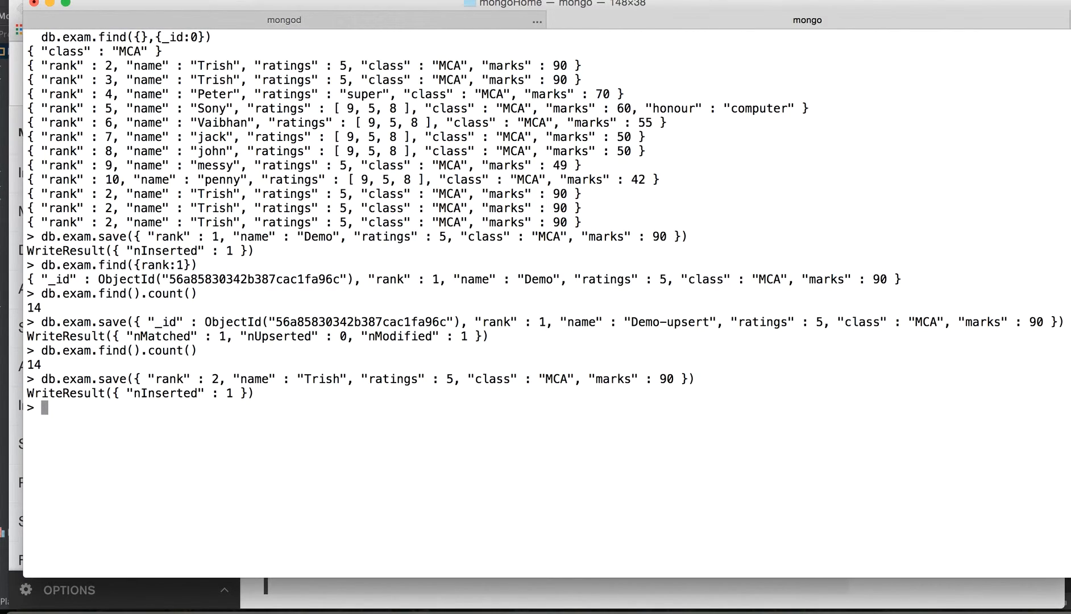
pyautogui.write('db.exam.find().count()')
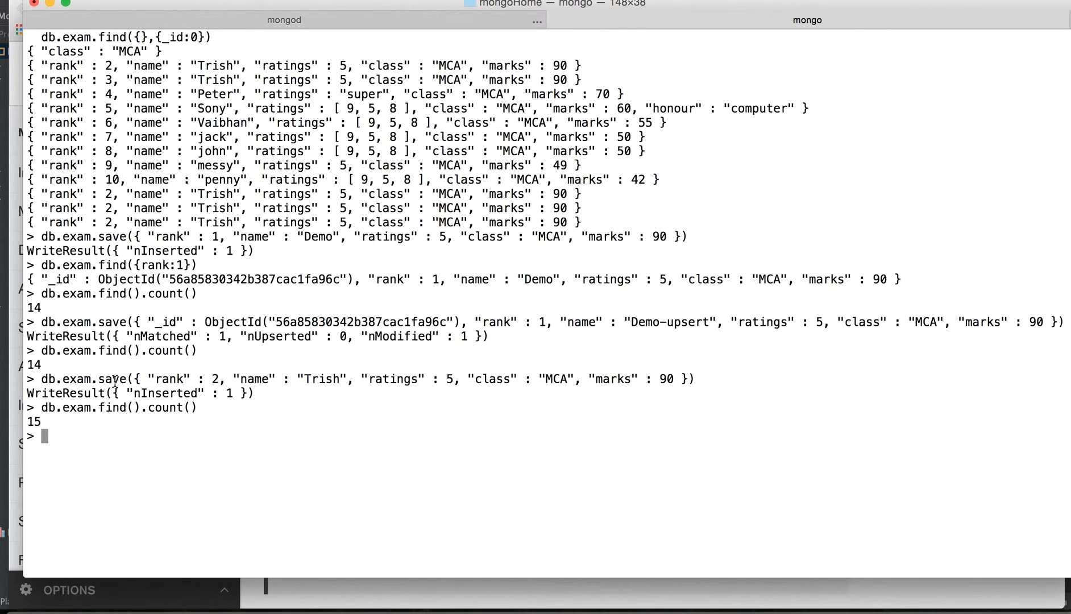
pyautogui.doubleClick(82, 378)
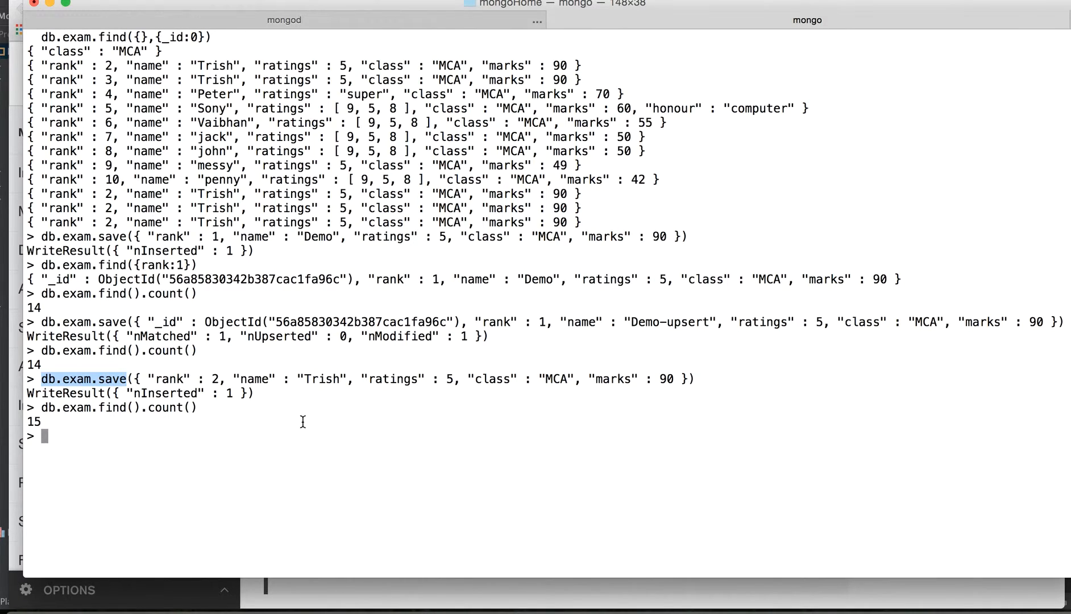
pyautogui.moveTo(290, 172)
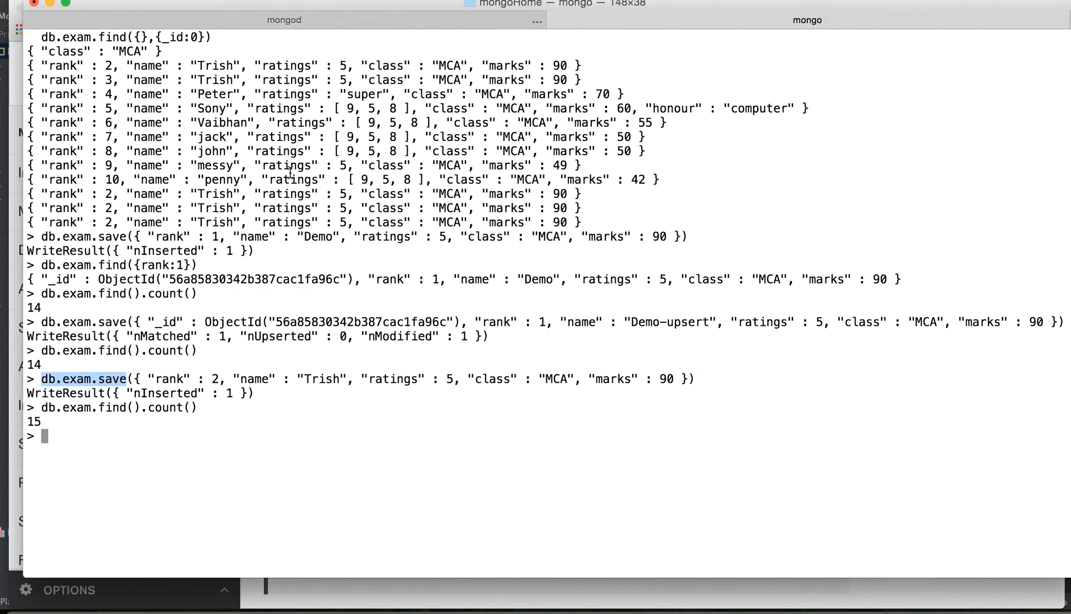
pyautogui.moveTo(382, 298)
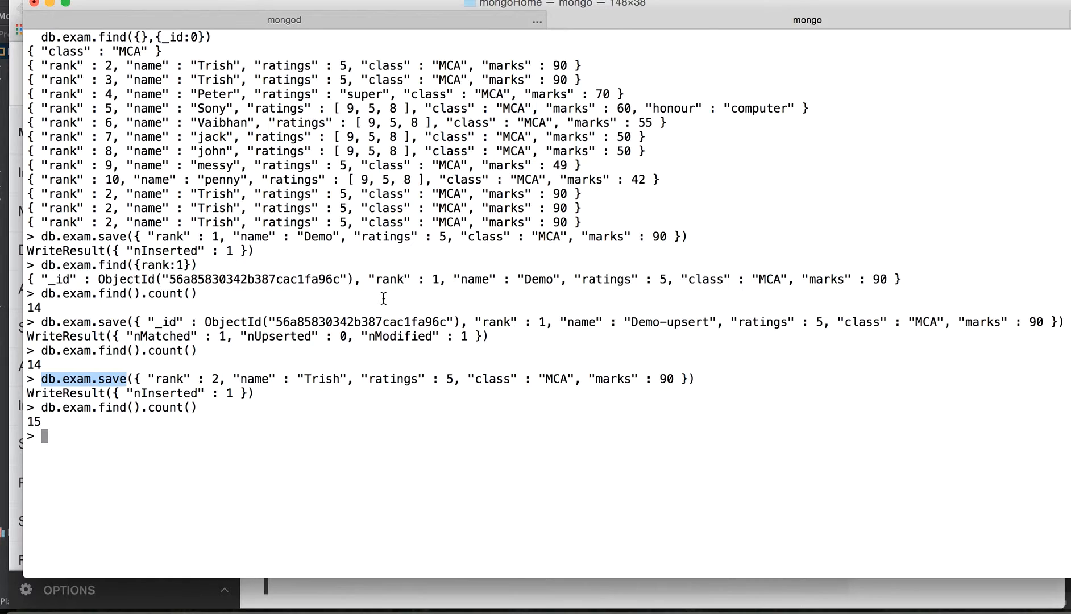